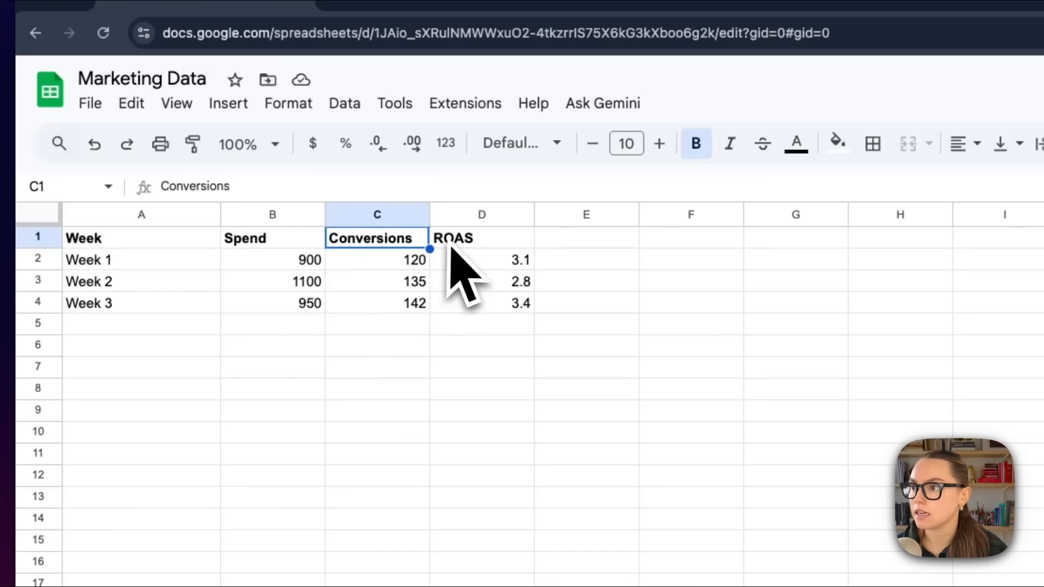
Enter a 'Marketing Performance Dashboard' prompt with KPI tiles, a conversions line chart and three-week CSV data
click(481, 238)
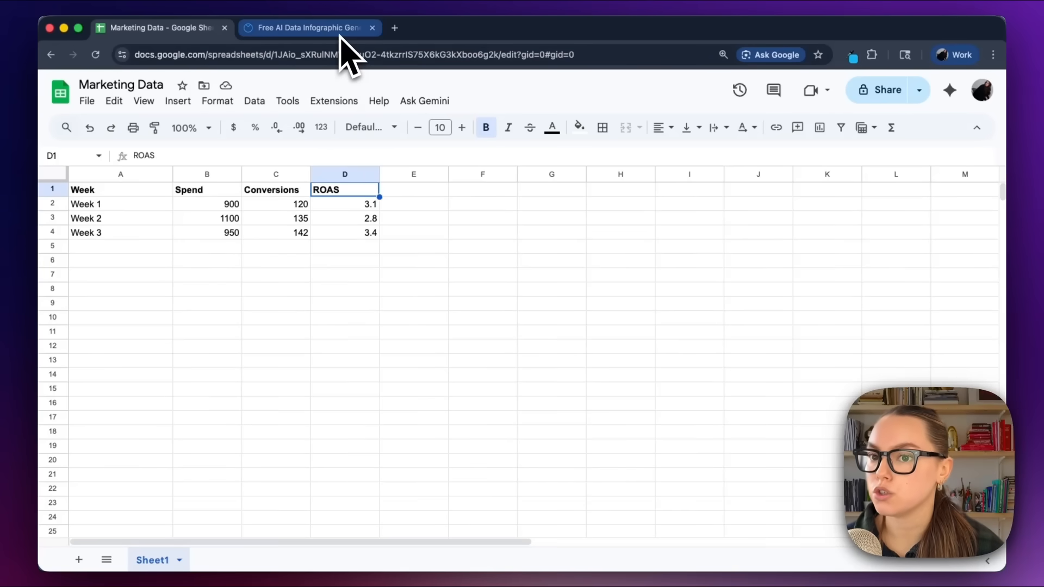
click(308, 27)
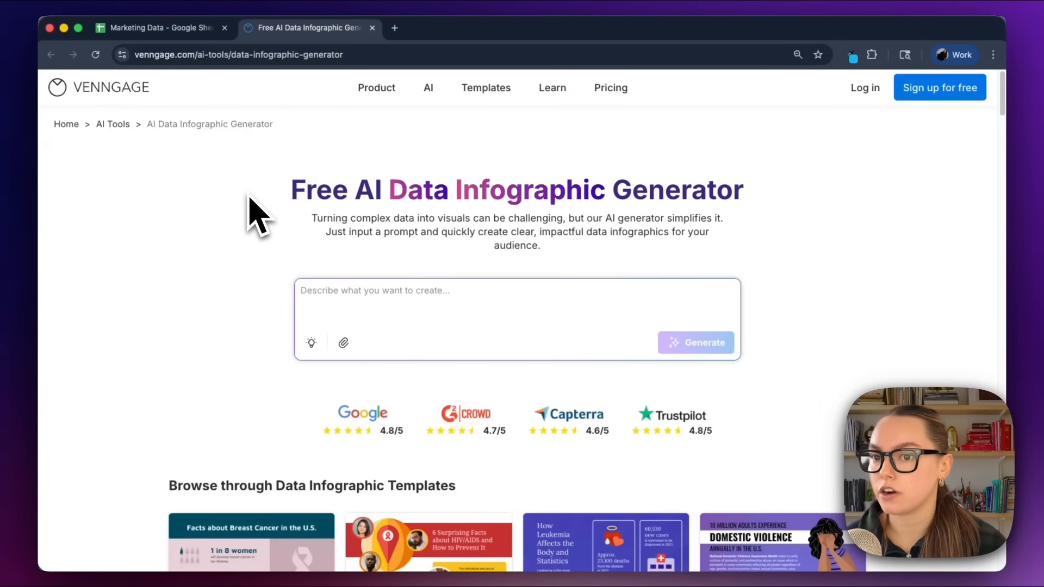
mouse_move(768, 306)
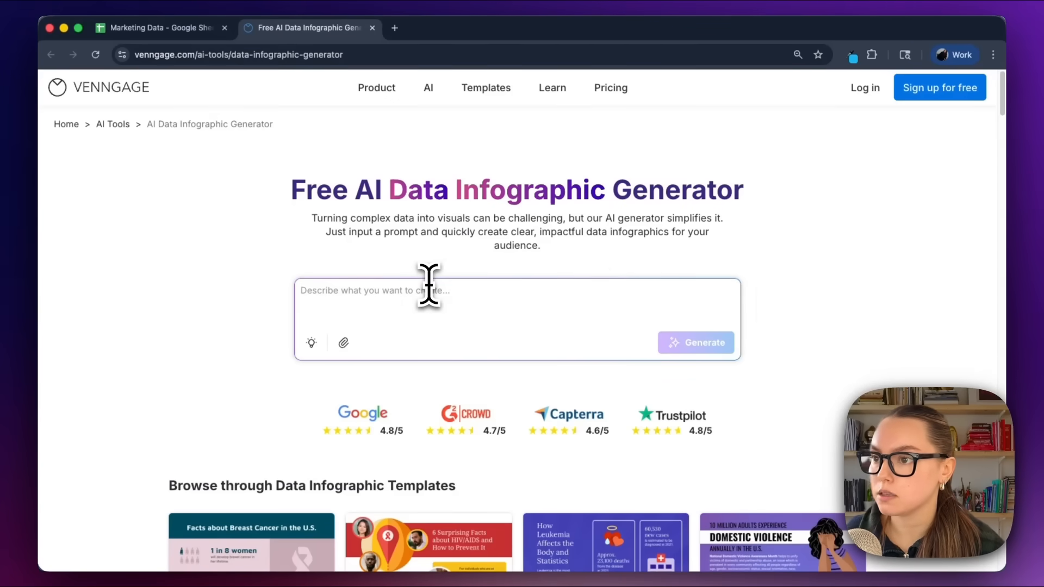
text(Infographic | "Marketing Performance Dashboard" | convert table into KPI tiles, include 3 hero metrics (Spend, Conversions, ROAS), one mini line chart showing weekly conversions. Add priority flags + a short marketing action list.)
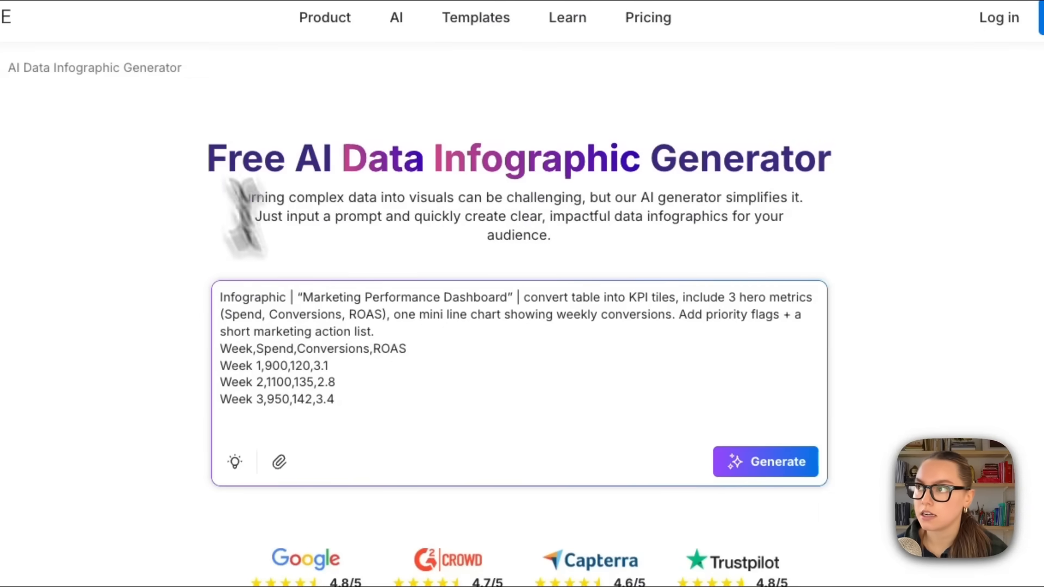
click(159, 27)
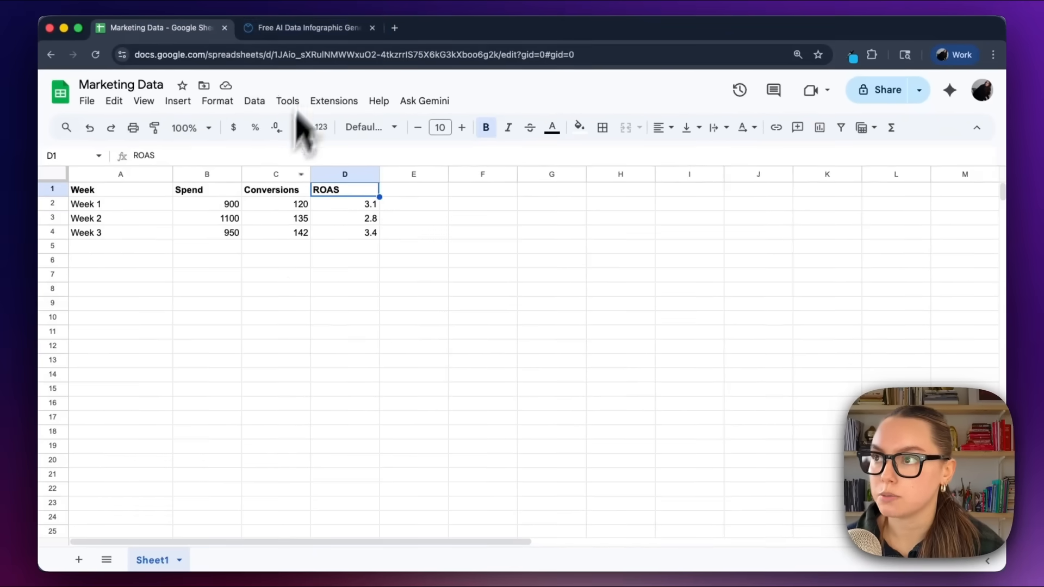
click(306, 27)
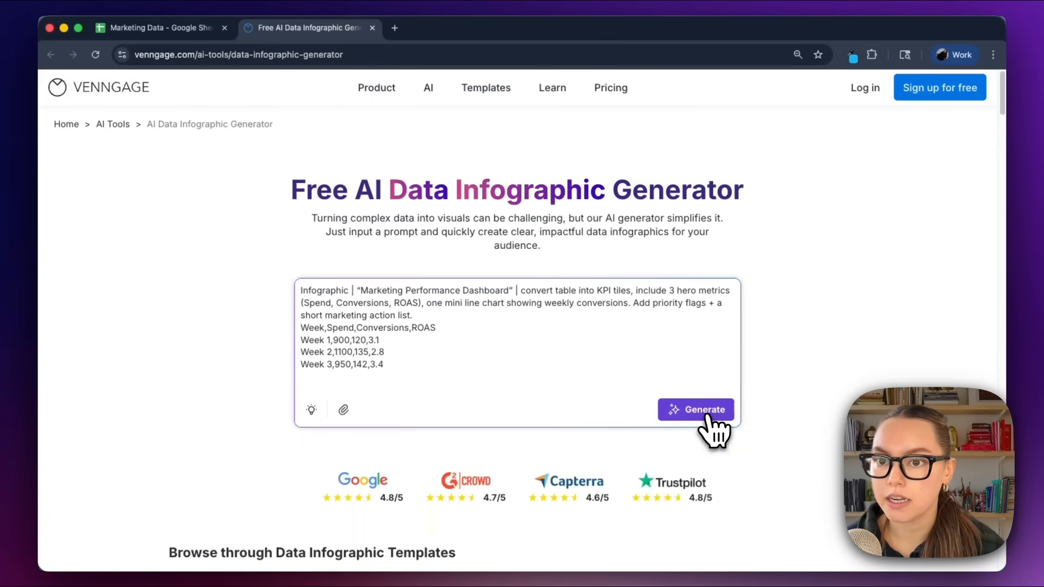
Generate the dashboard infographic from the prompt and open it in the editor
click(696, 409)
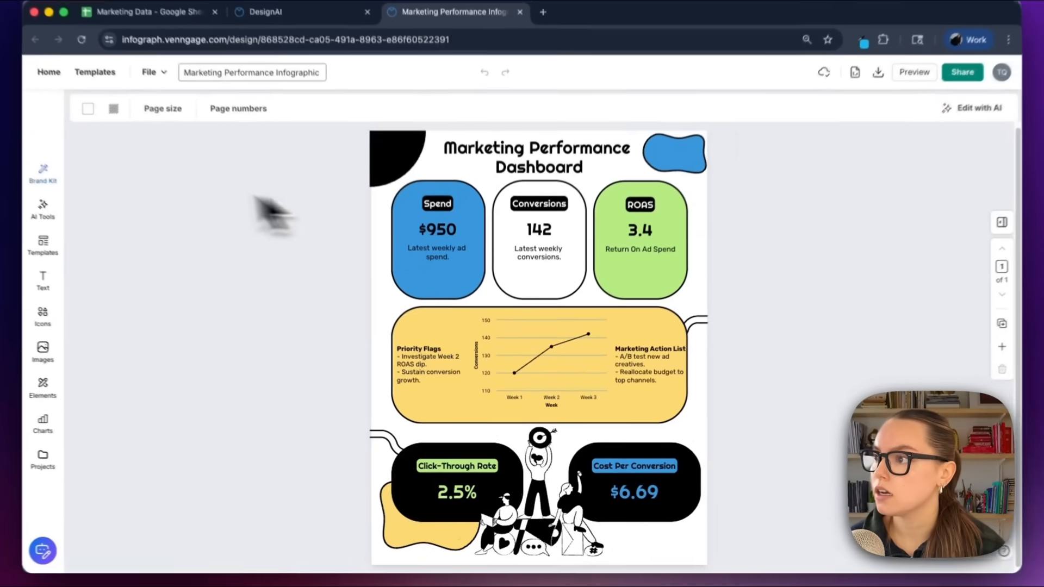
Apply the shuffled MakerThrive purple, magenta and black palette and add the MakerThrive wordmark logo
click(42, 171)
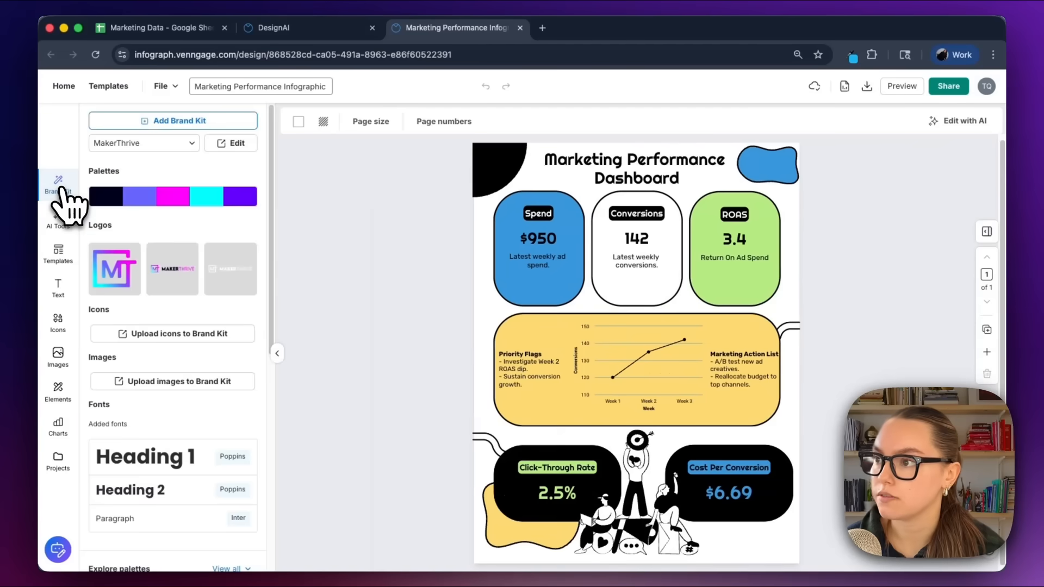
mouse_move(117, 196)
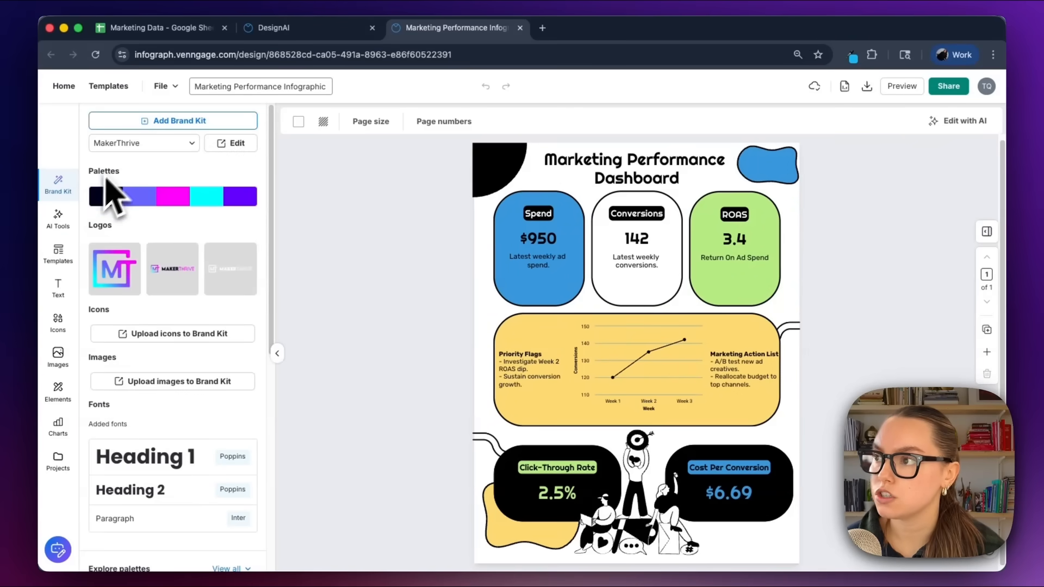
mouse_move(179, 243)
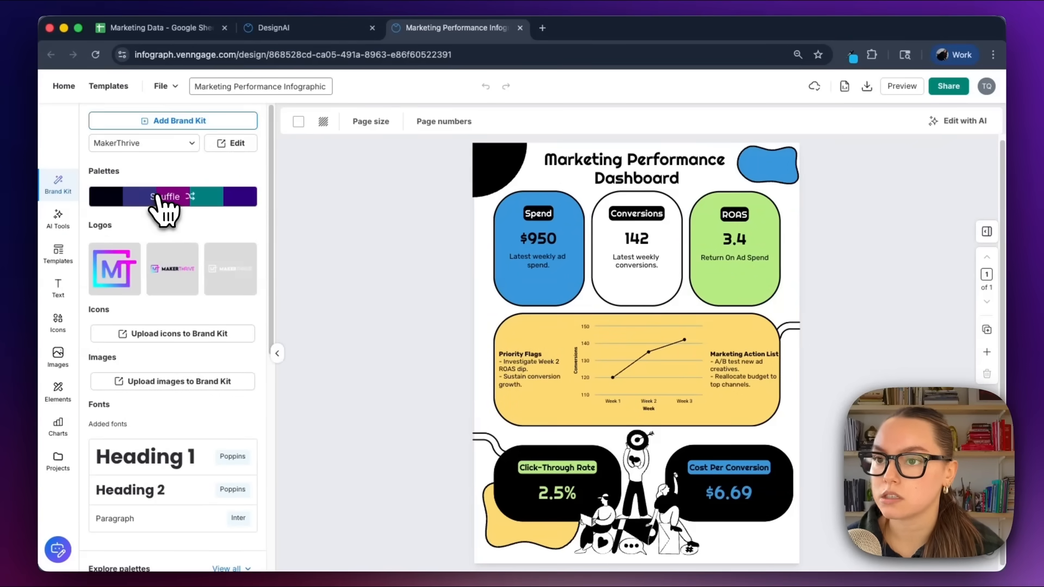
click(165, 196)
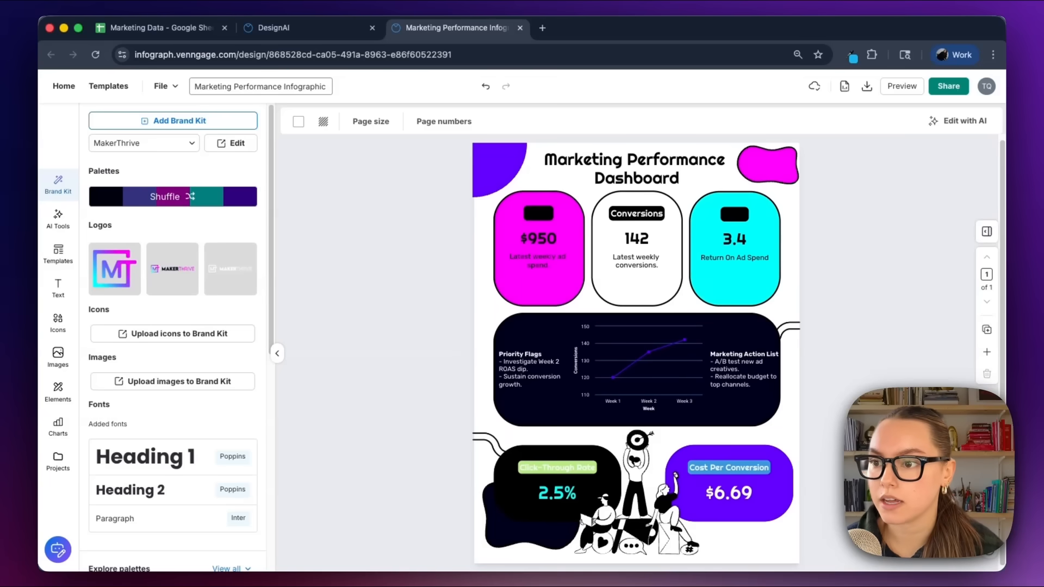
click(173, 196)
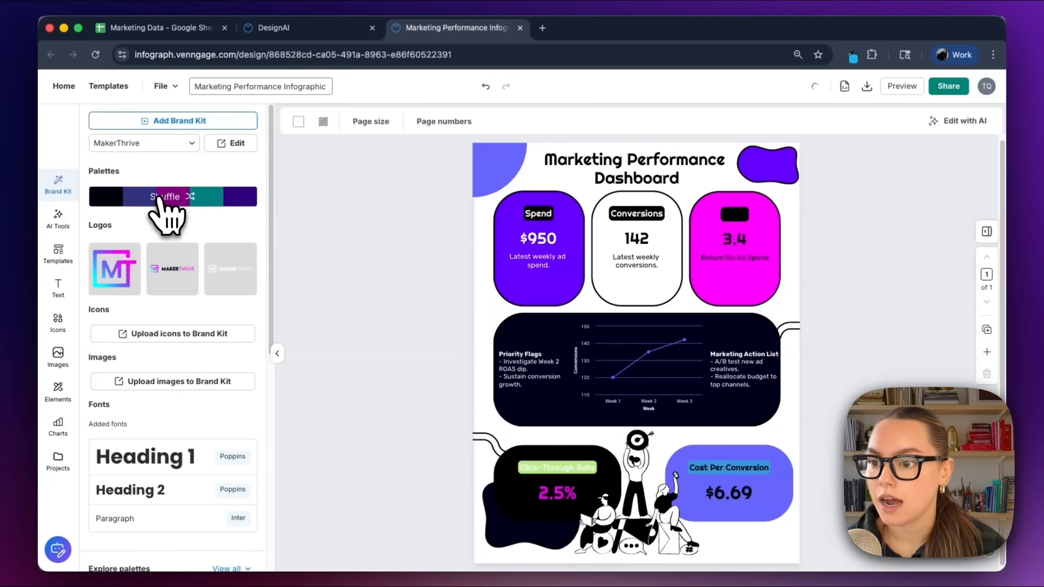
click(165, 196)
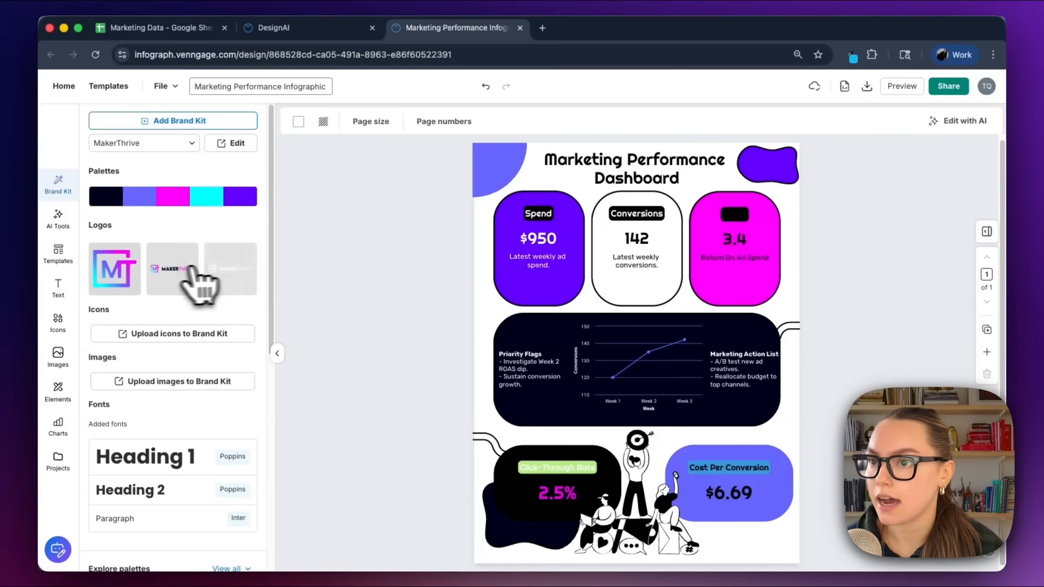
click(172, 268)
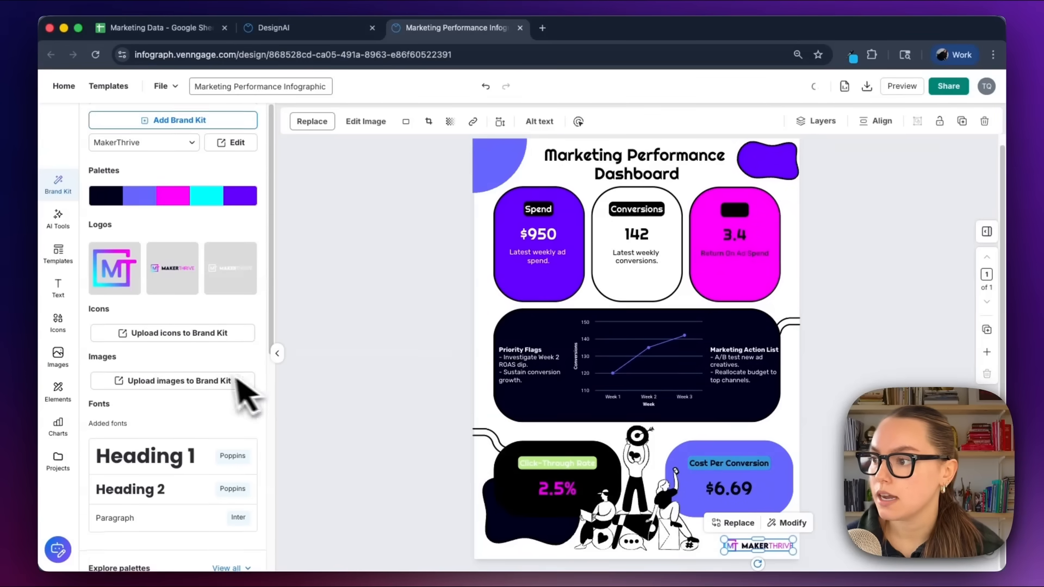
scroll(down, 3)
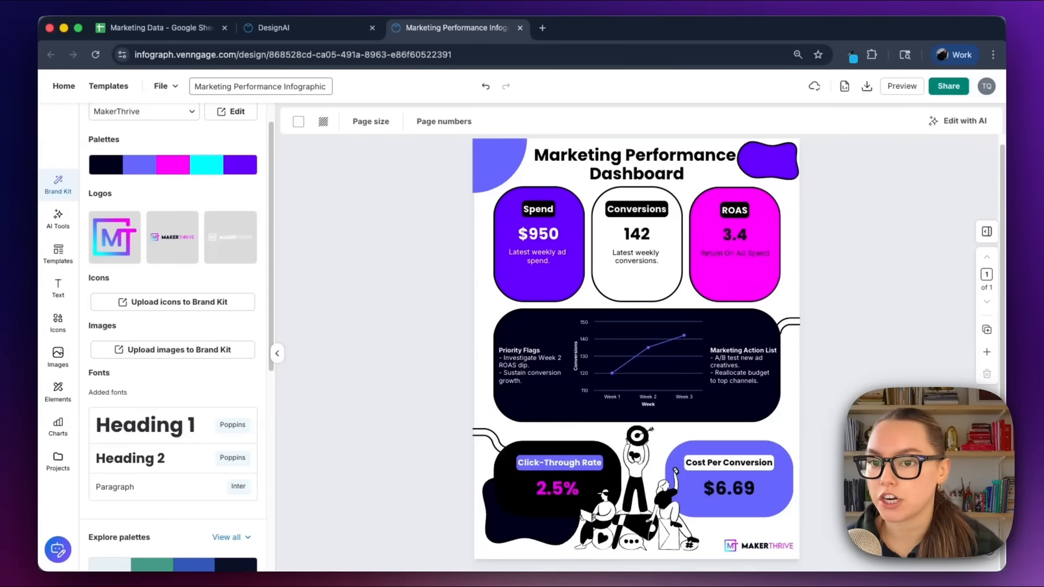
mouse_move(277, 354)
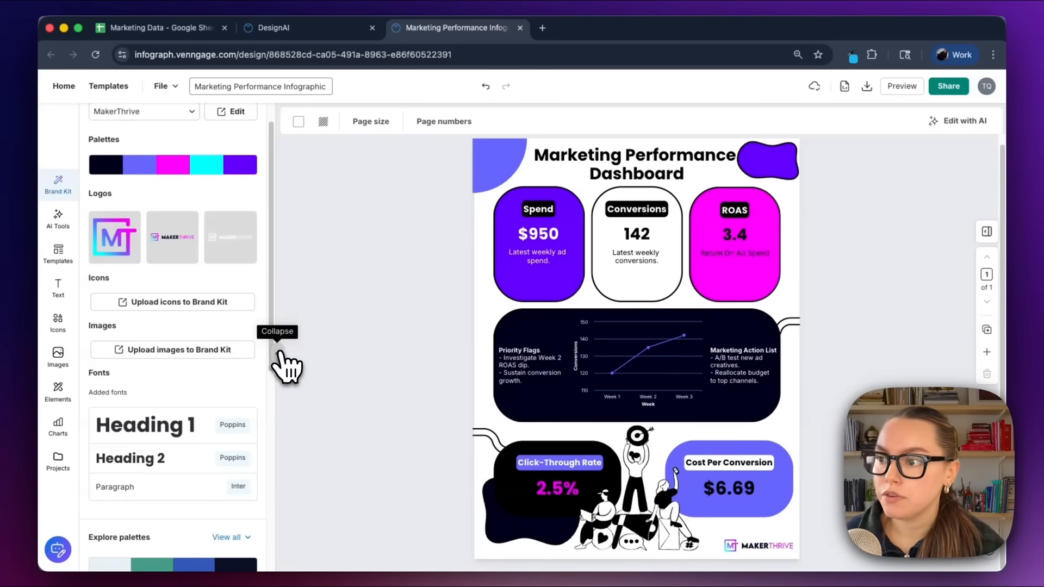
Hide the Brand Kit, deselect the KPI tiles and show the AI tools list
click(276, 332)
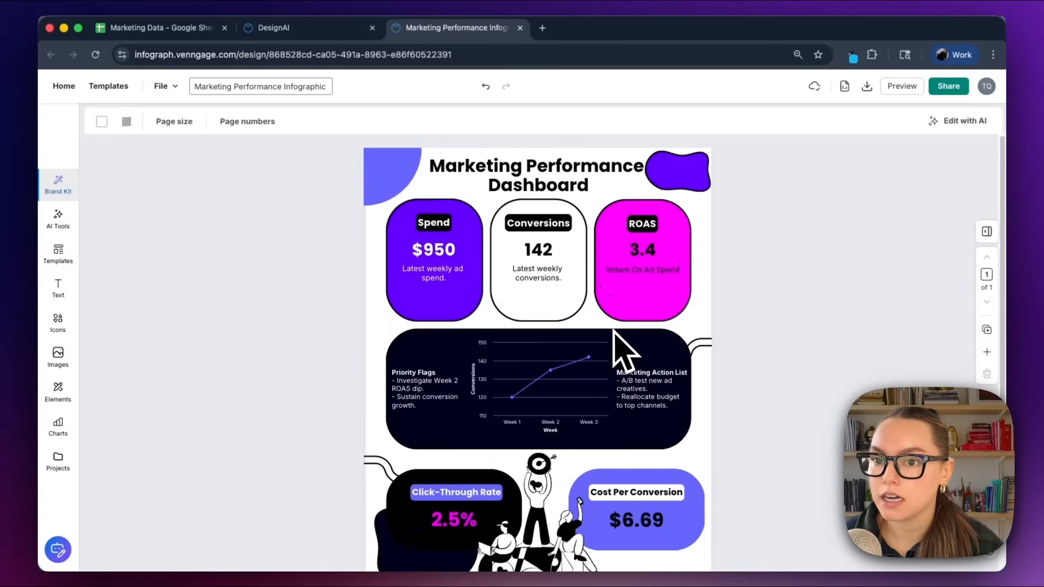
mouse_move(480, 180)
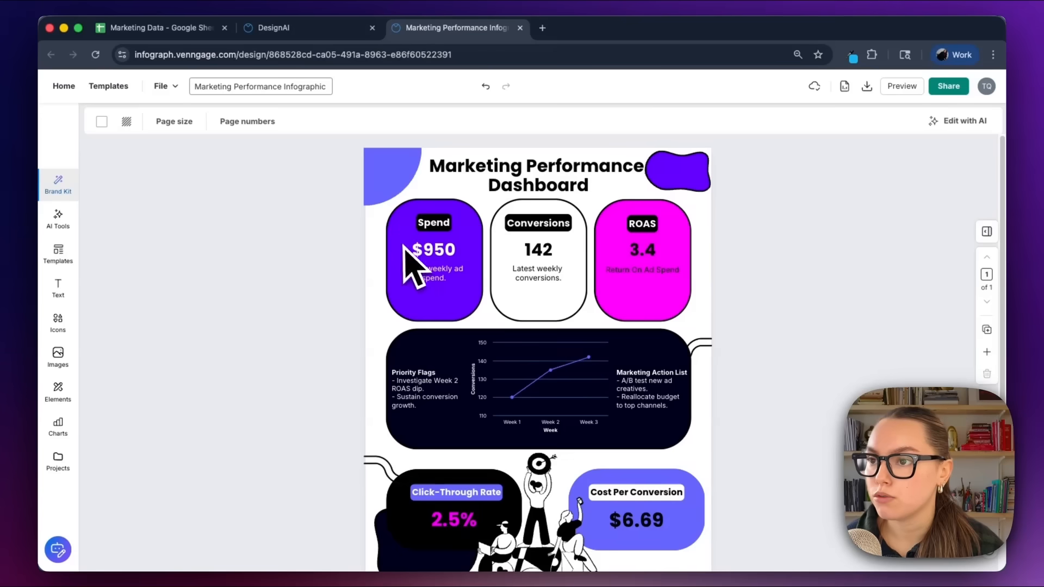
scroll(down, 3)
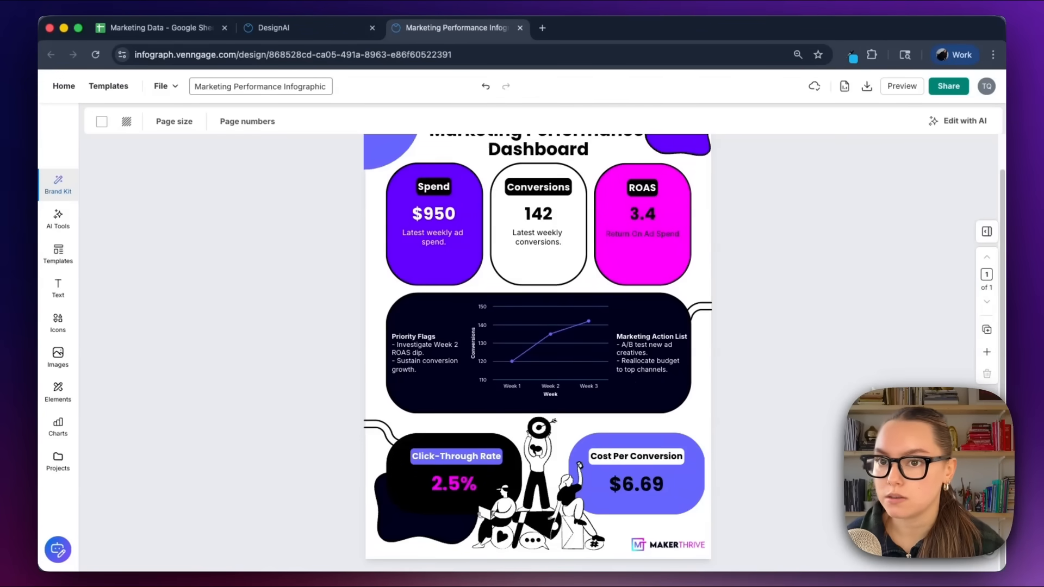
mouse_move(629, 273)
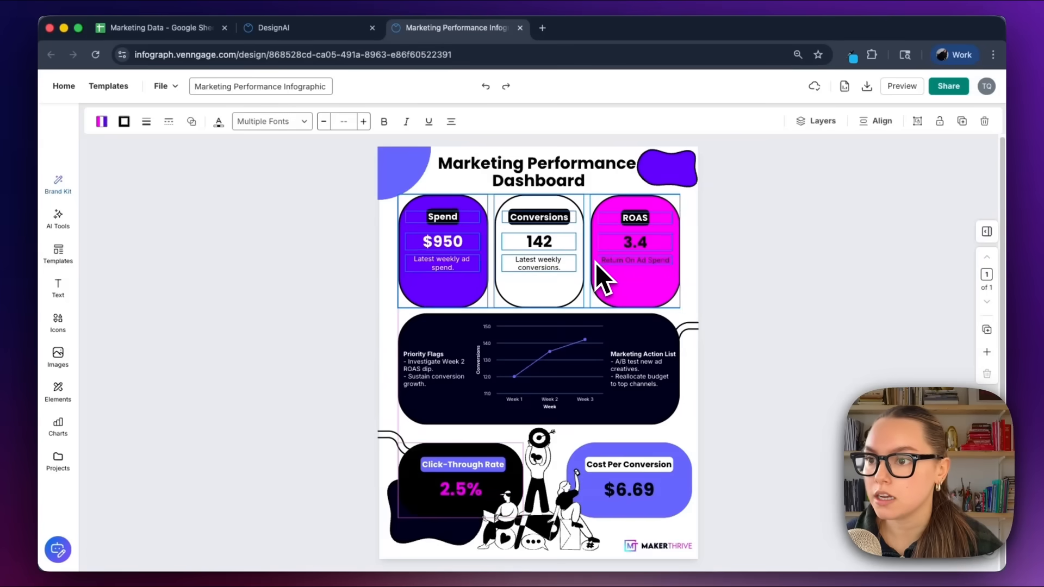
click(602, 272)
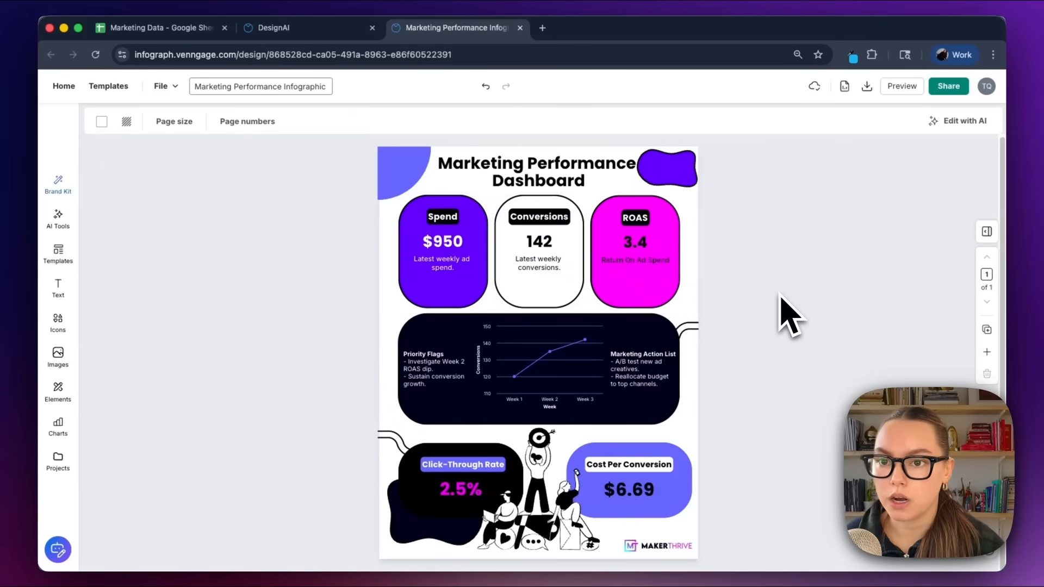
click(57, 219)
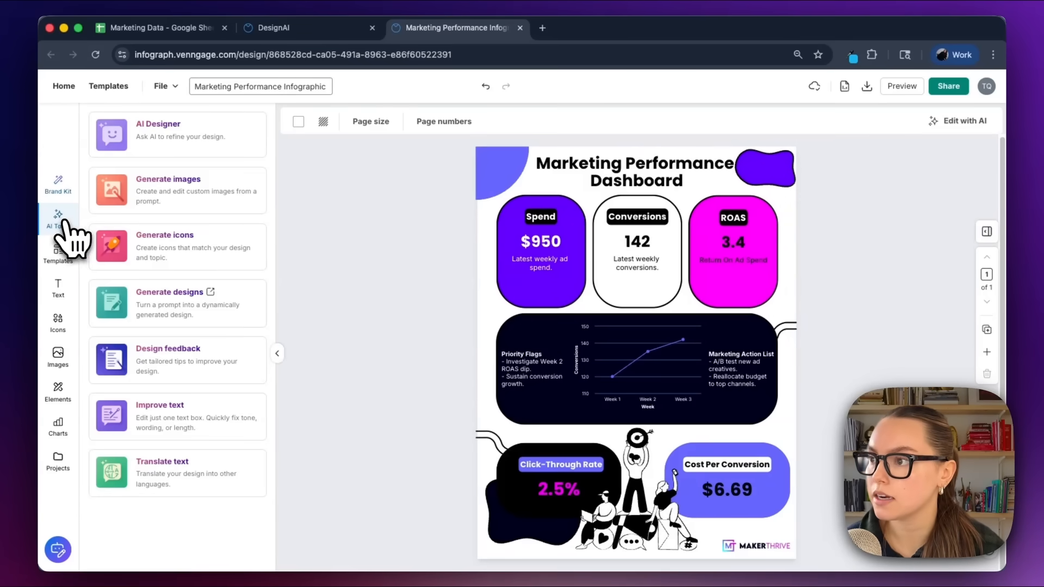
click(168, 348)
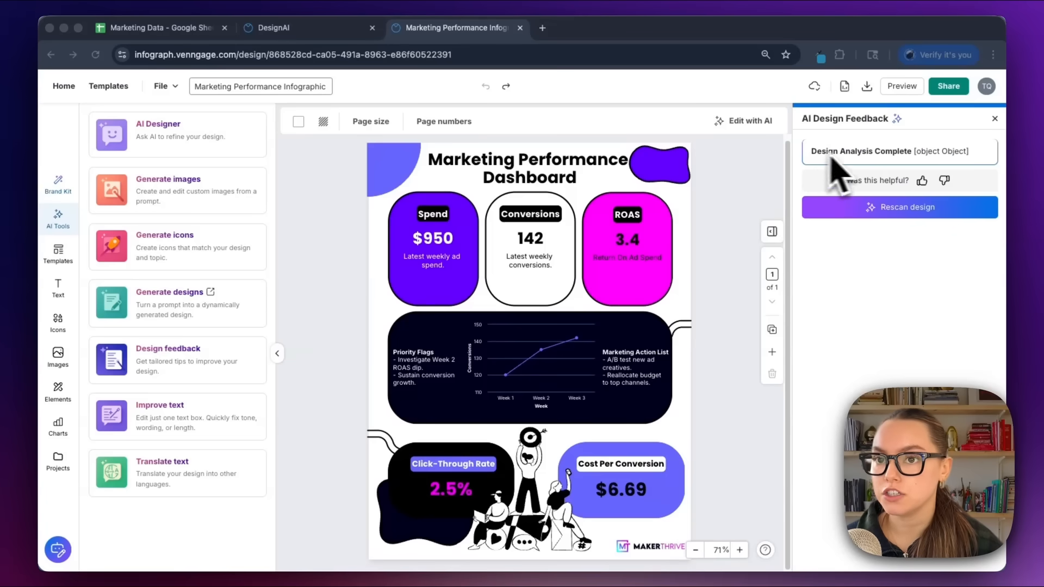
mouse_move(732, 250)
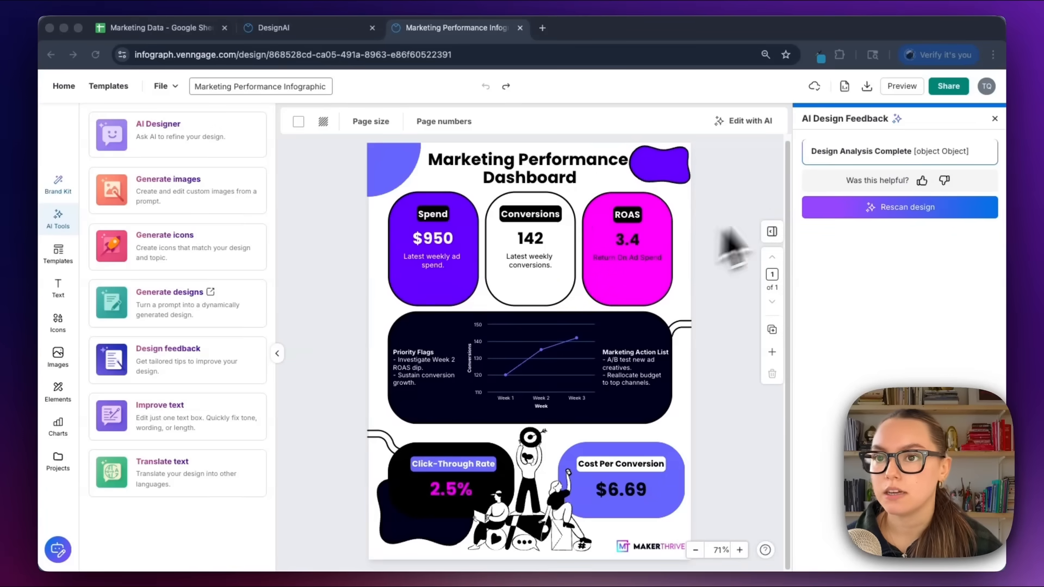
mouse_move(872, 279)
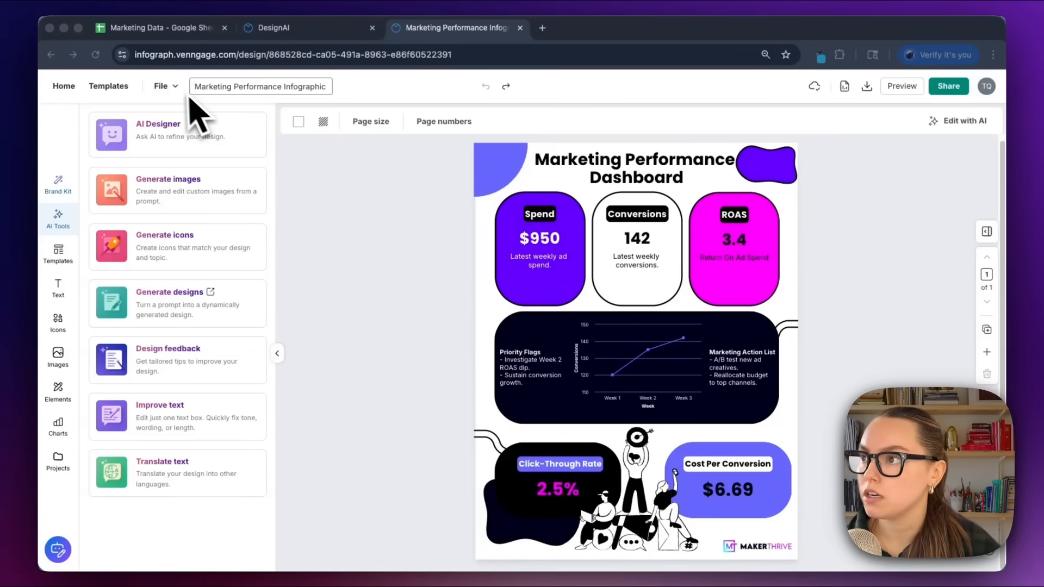
Run the accessibility check and jump to the low-contrast Conversions text issue
click(160, 86)
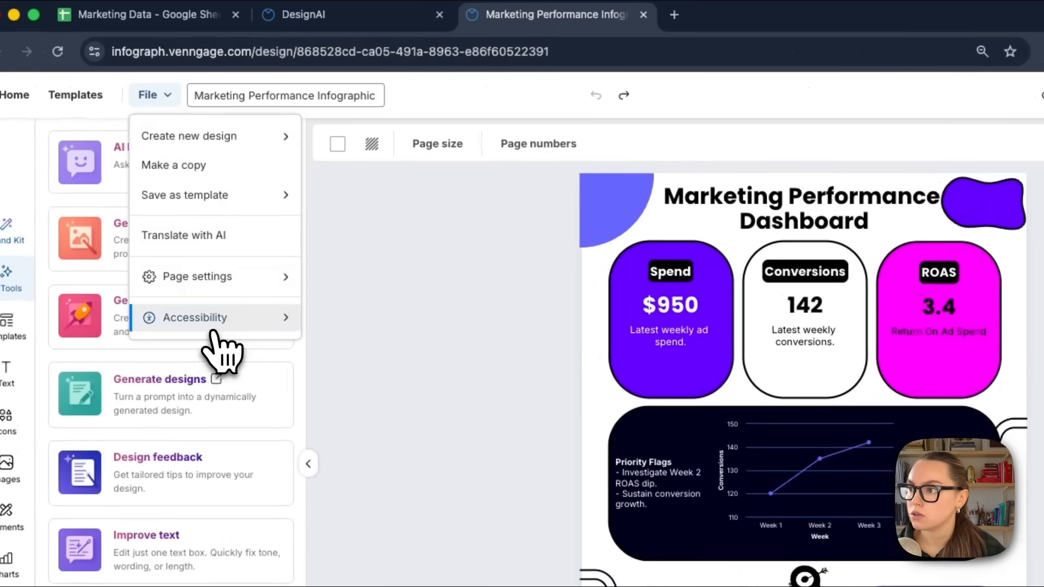
mouse_move(195, 318)
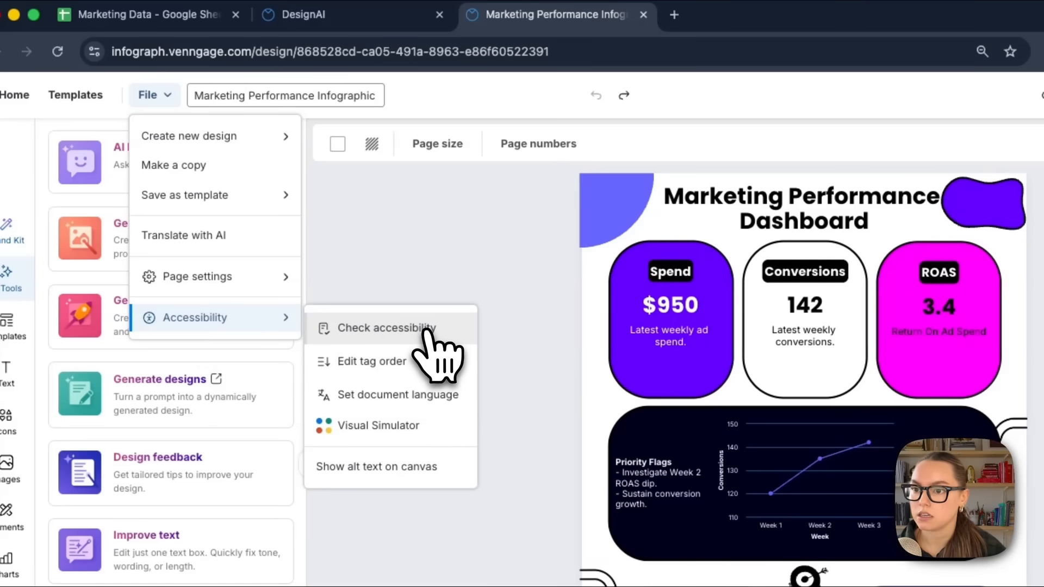
click(386, 327)
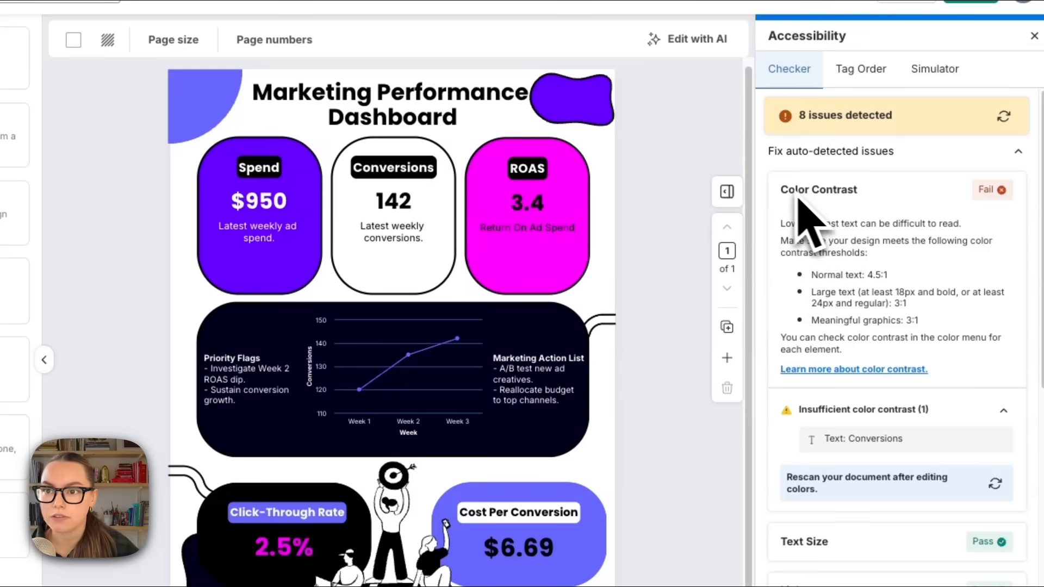
mouse_move(806, 260)
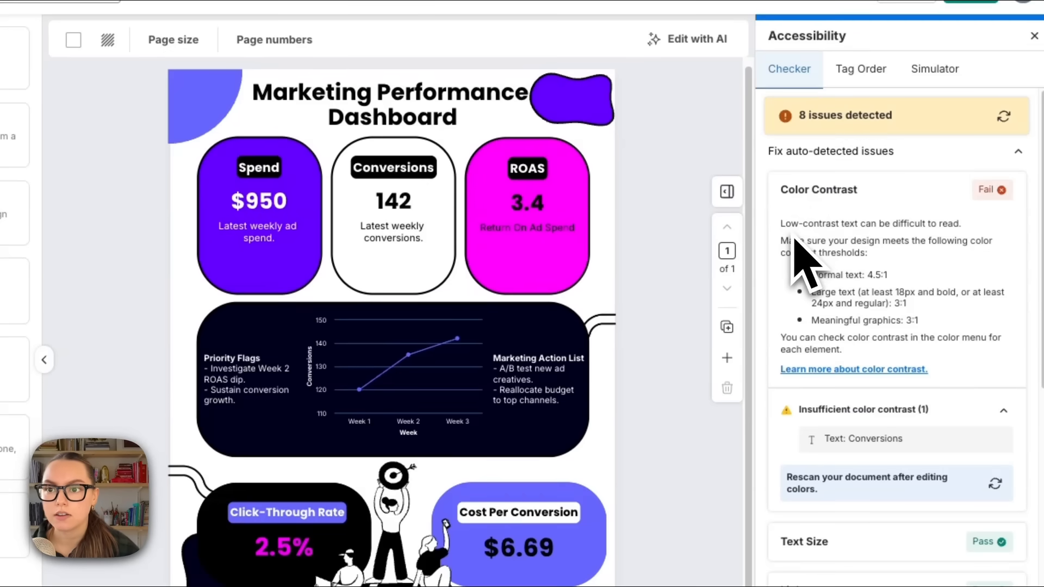
mouse_move(952, 267)
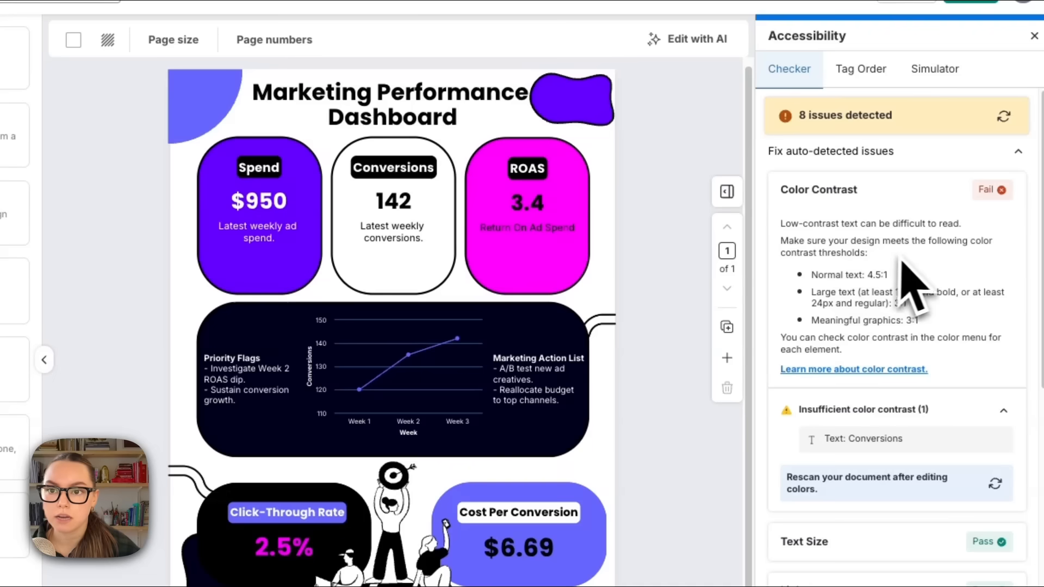
mouse_move(886, 293)
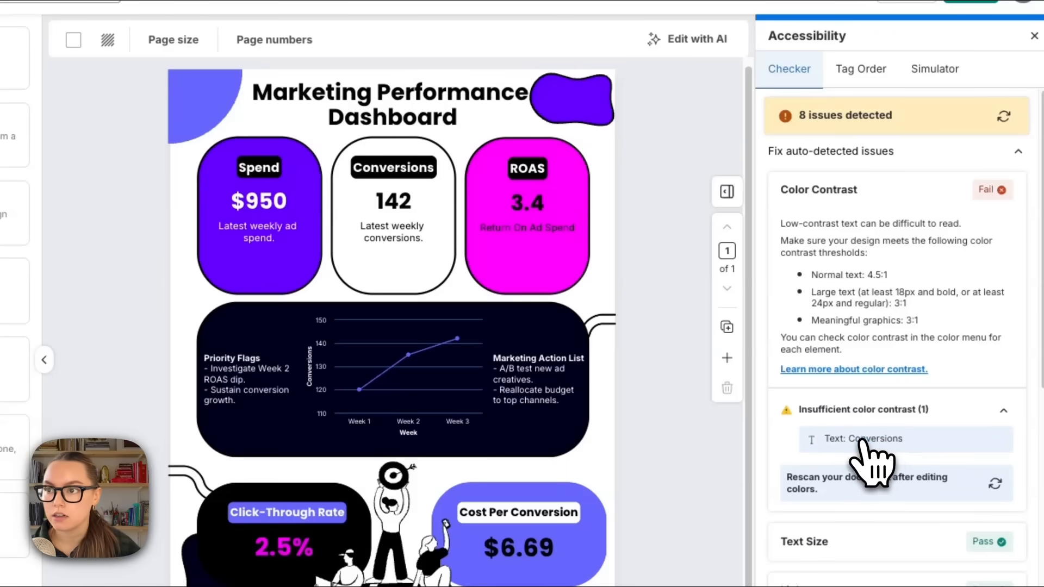
click(863, 439)
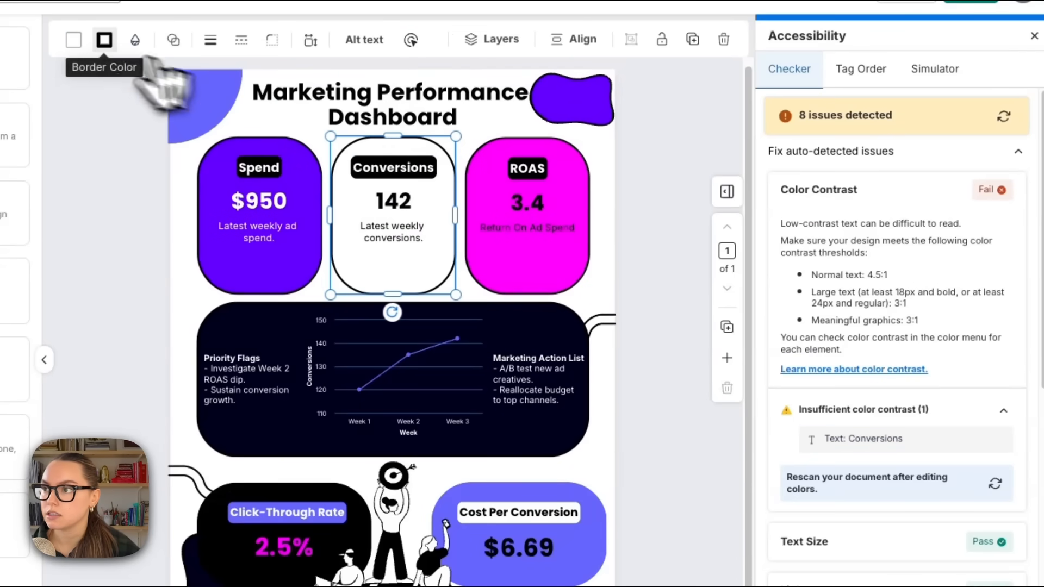
Give the Conversions card a dark fill and white text to pass contrast
click(104, 39)
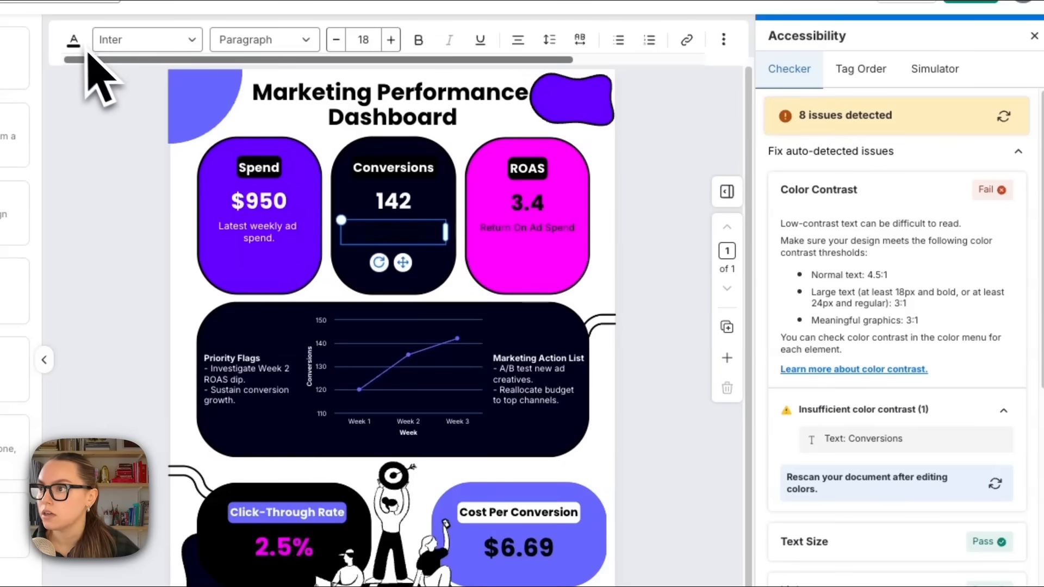
click(74, 39)
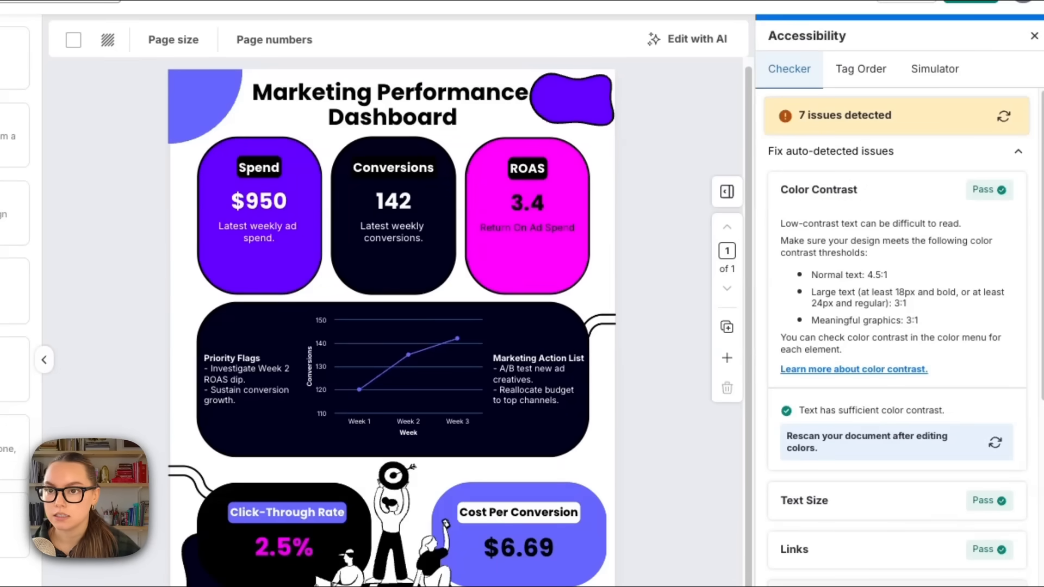
scroll(down, 3)
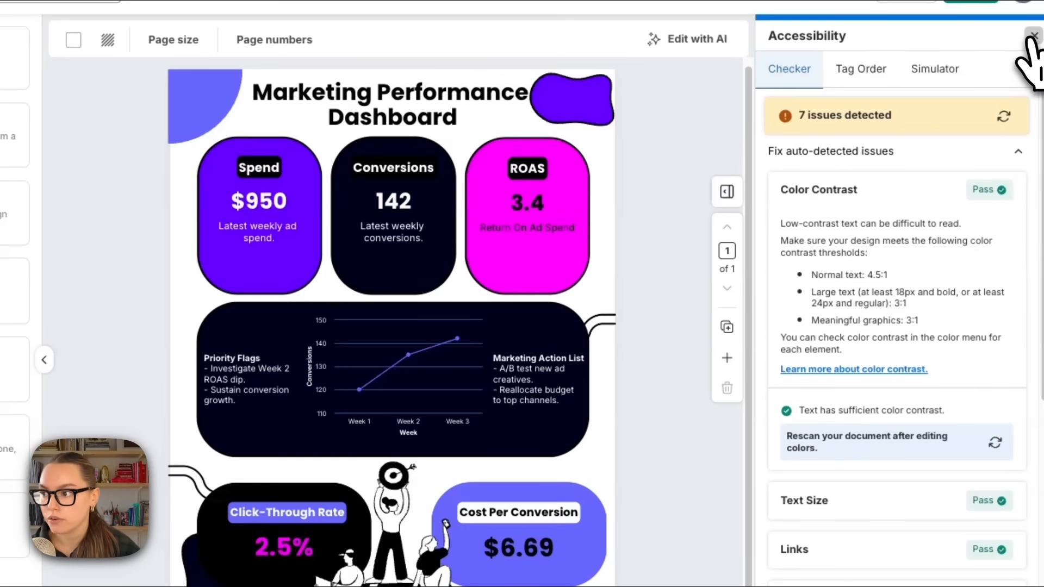
Replace the Spend card description with an AI 'Make more professional' rewrite
click(1032, 36)
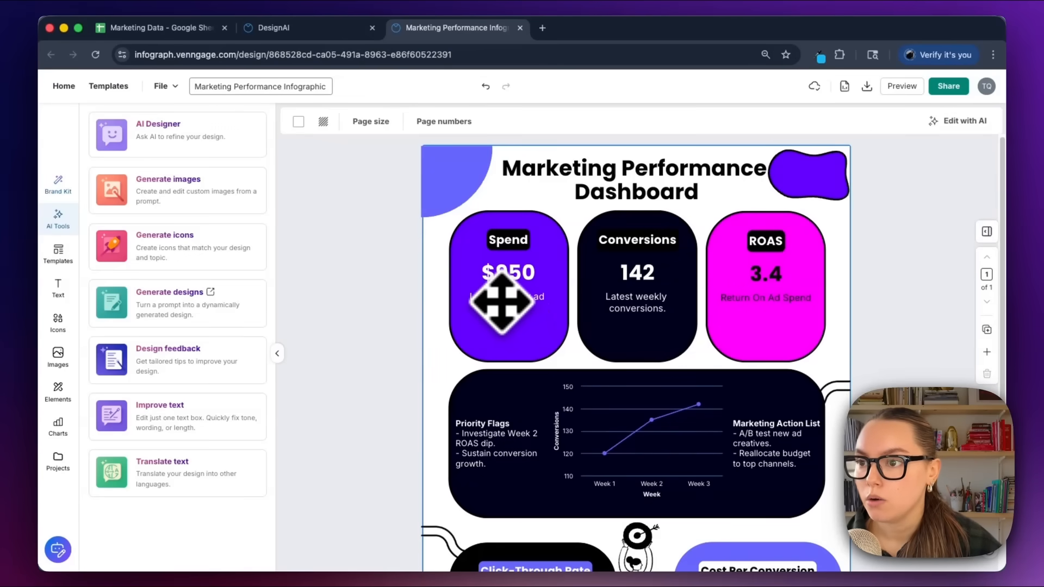
click(505, 296)
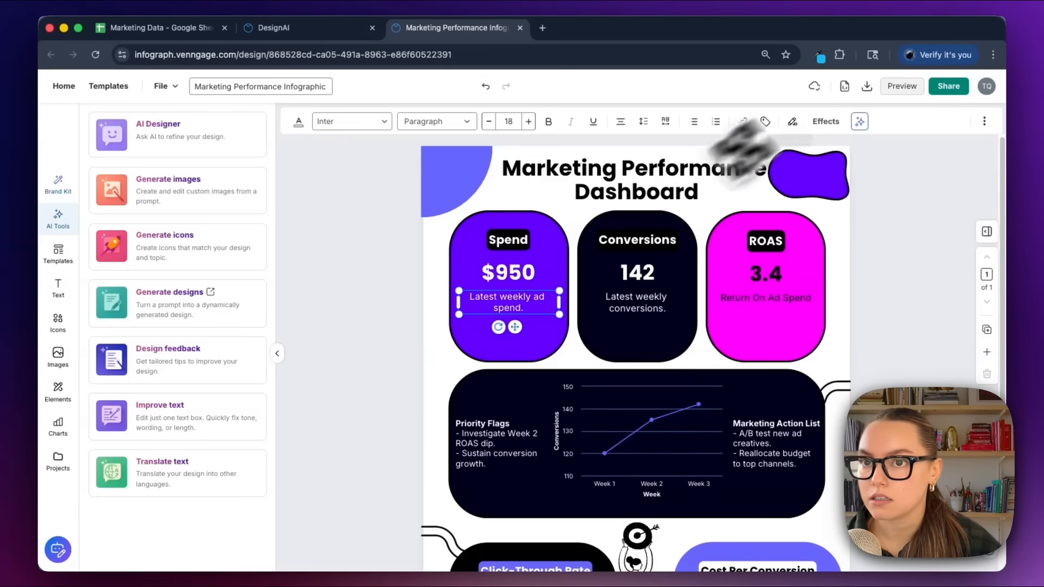
click(860, 122)
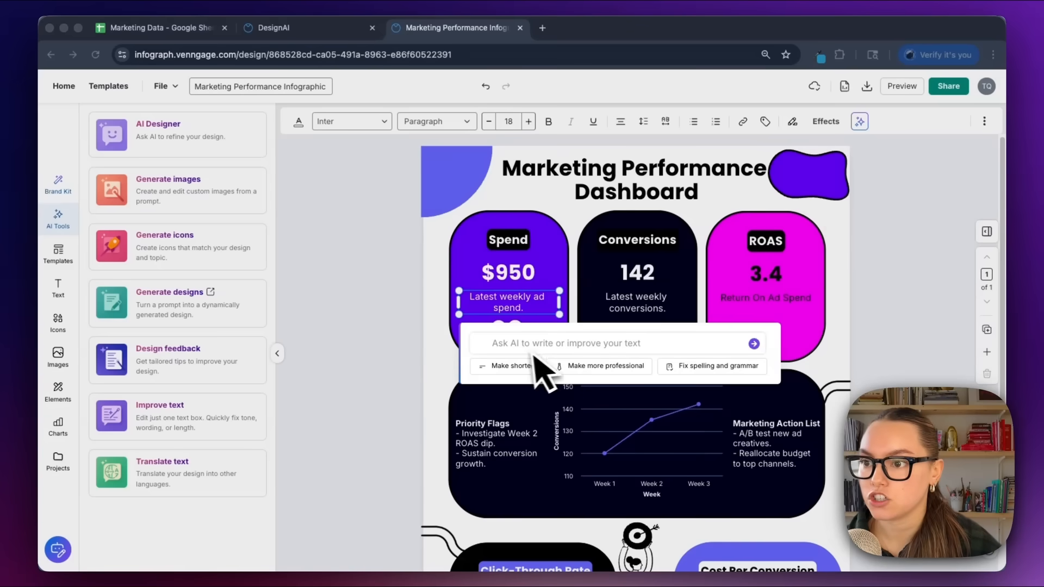
mouse_move(531, 399)
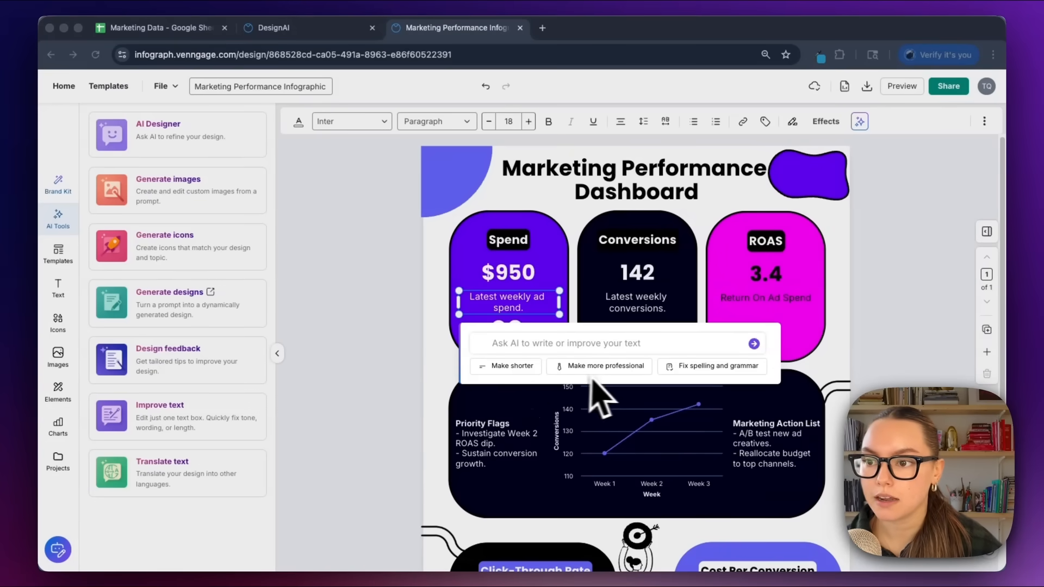
mouse_move(702, 393)
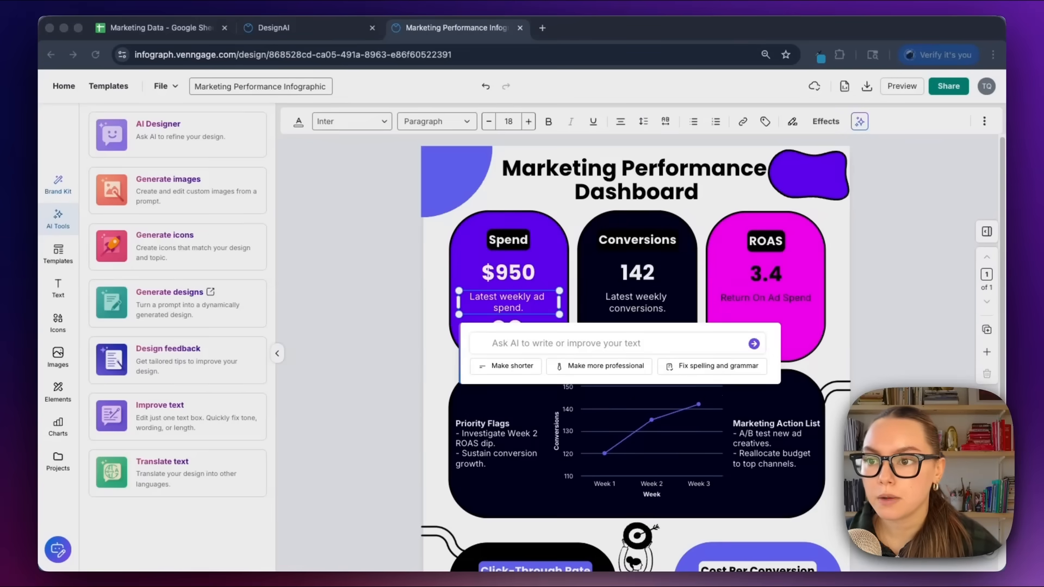
mouse_move(591, 392)
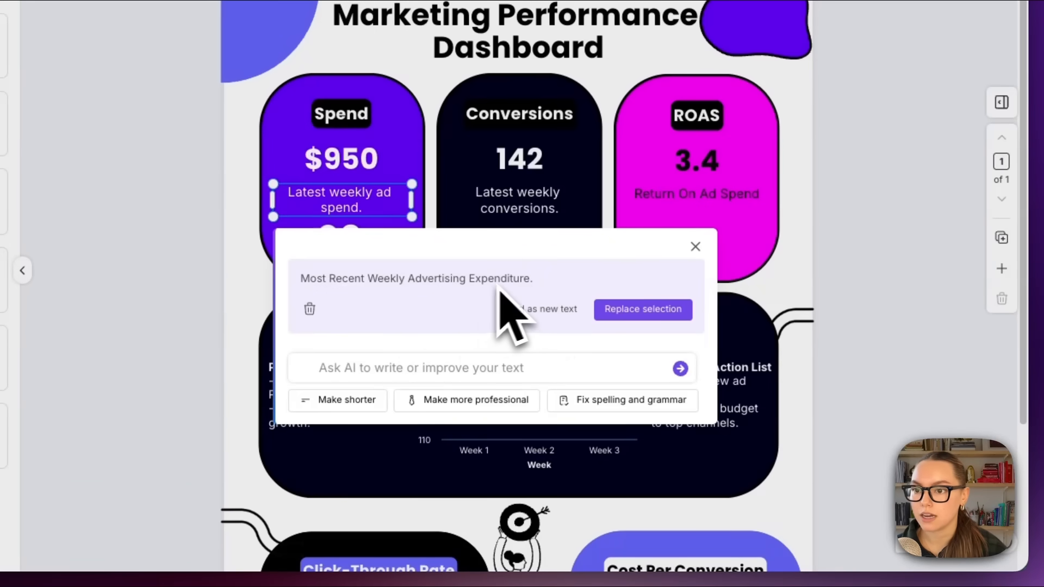
click(641, 309)
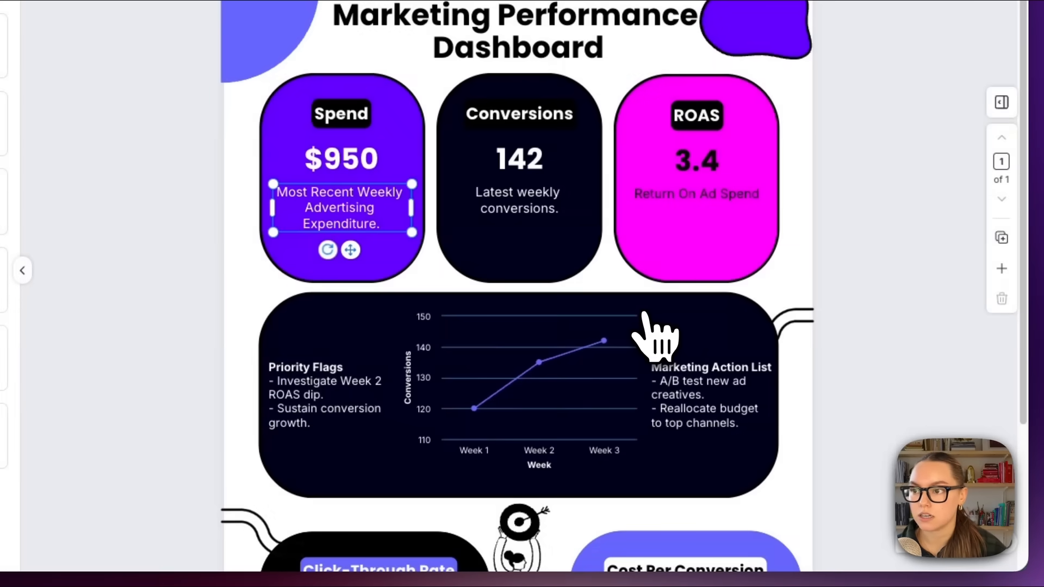
mouse_move(327, 236)
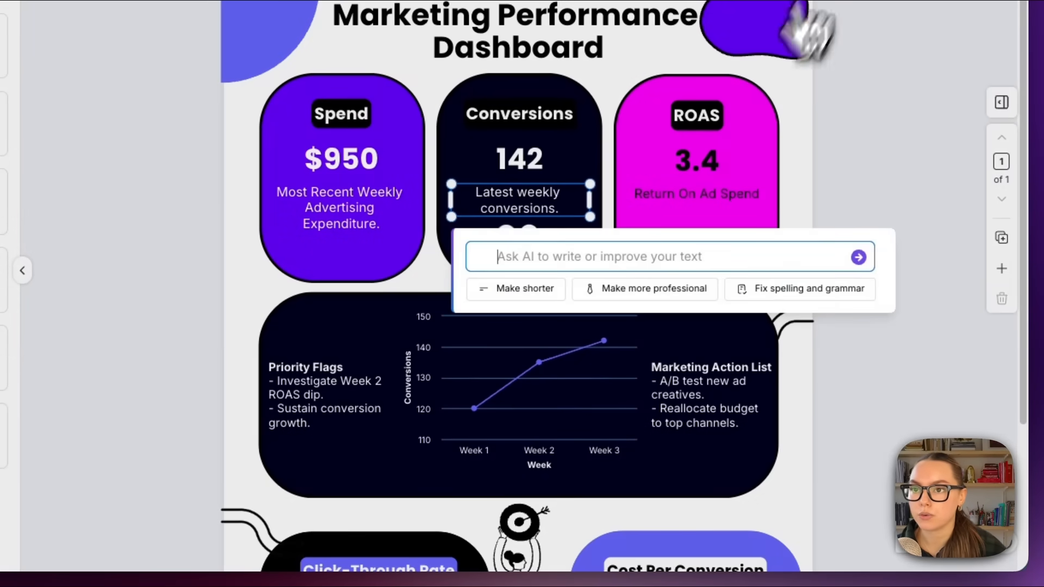
Replace the Conversions and ROAS descriptions with professional AI rewrites
click(857, 257)
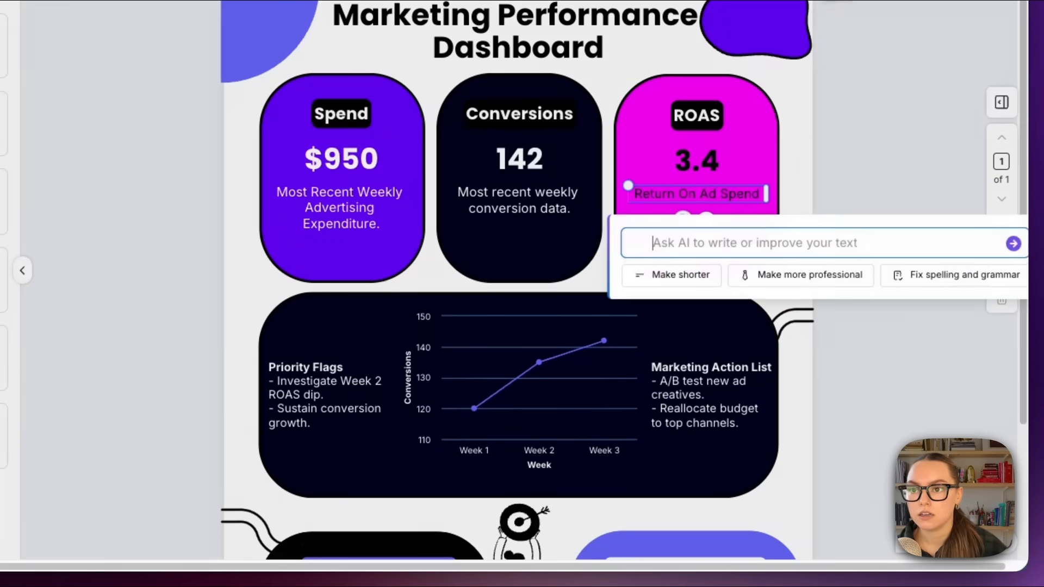
click(800, 274)
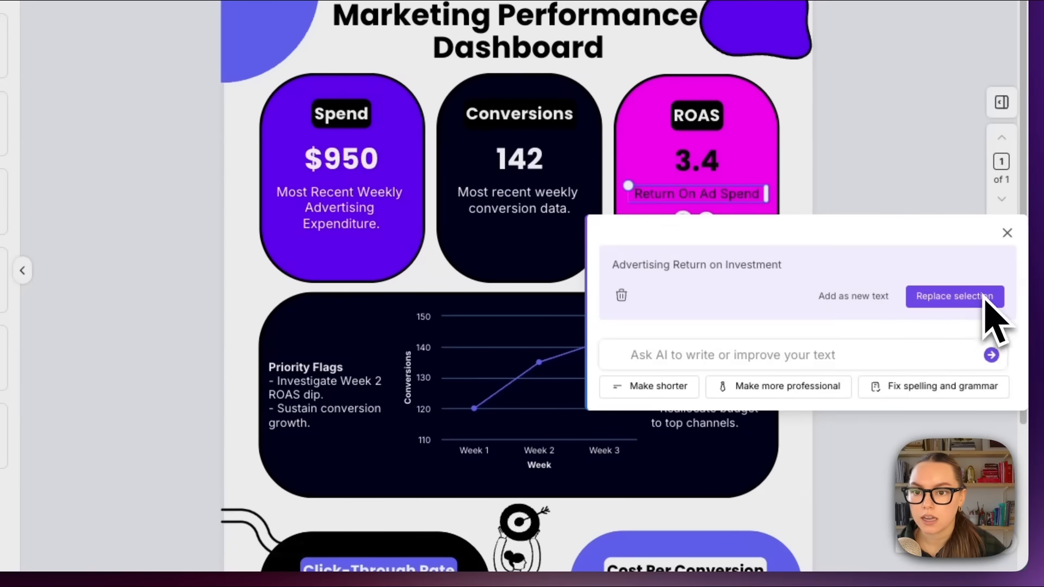
click(954, 296)
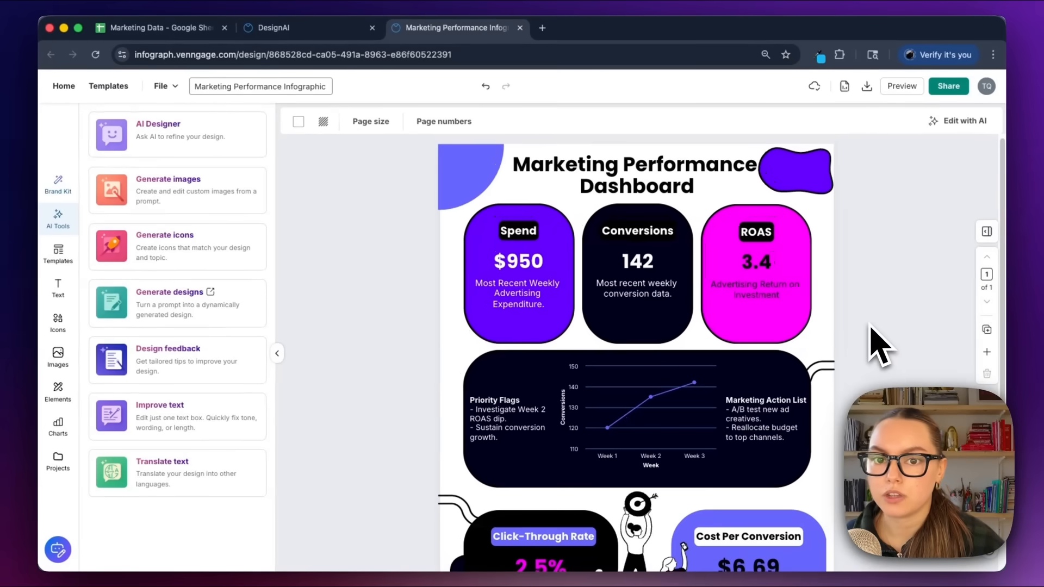
Download the dashboard as a PNG HD file and open it from Chrome's downloads
scroll(down, 3)
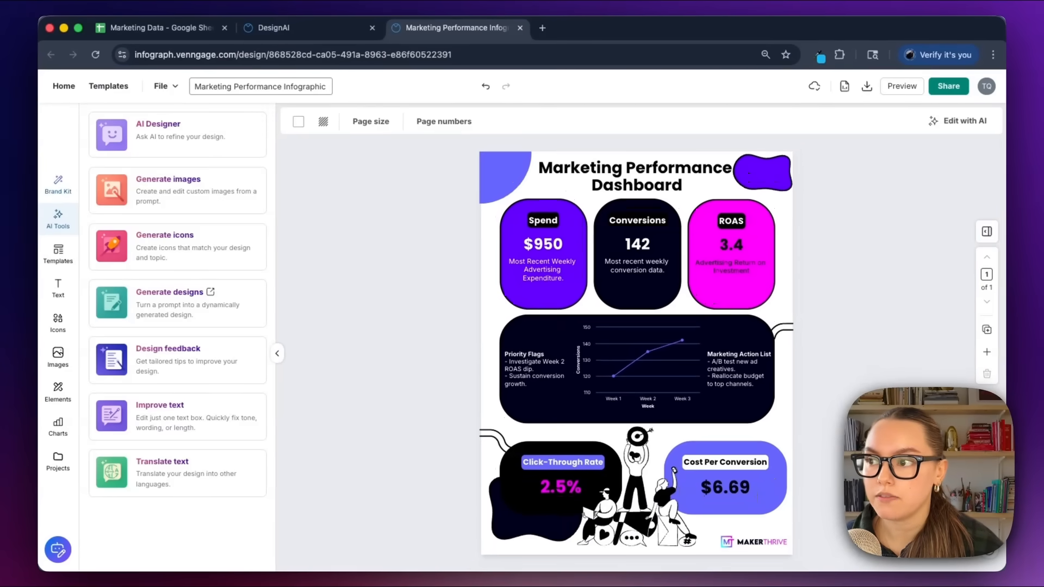
mouse_move(875, 313)
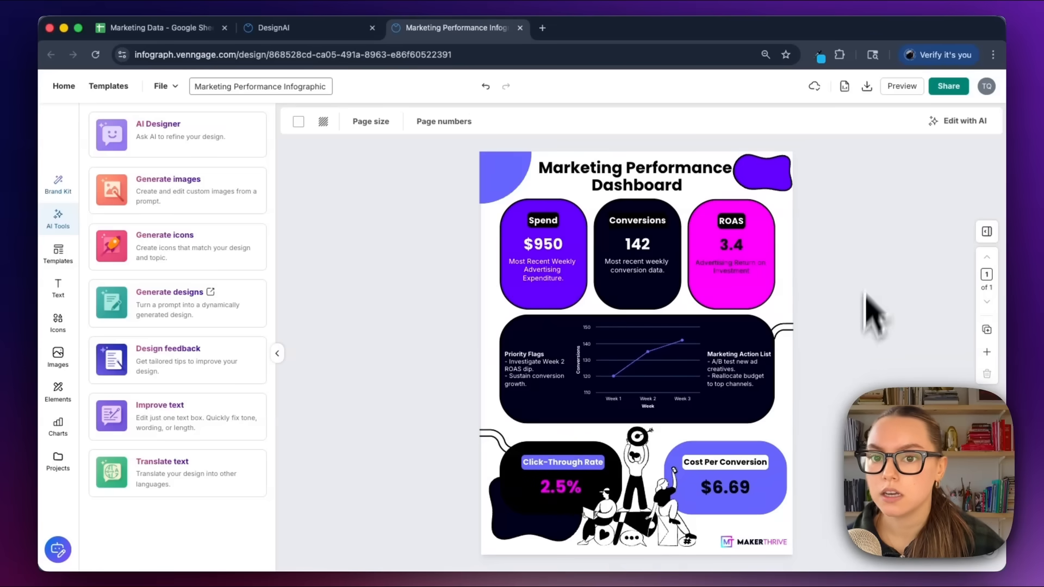
click(866, 86)
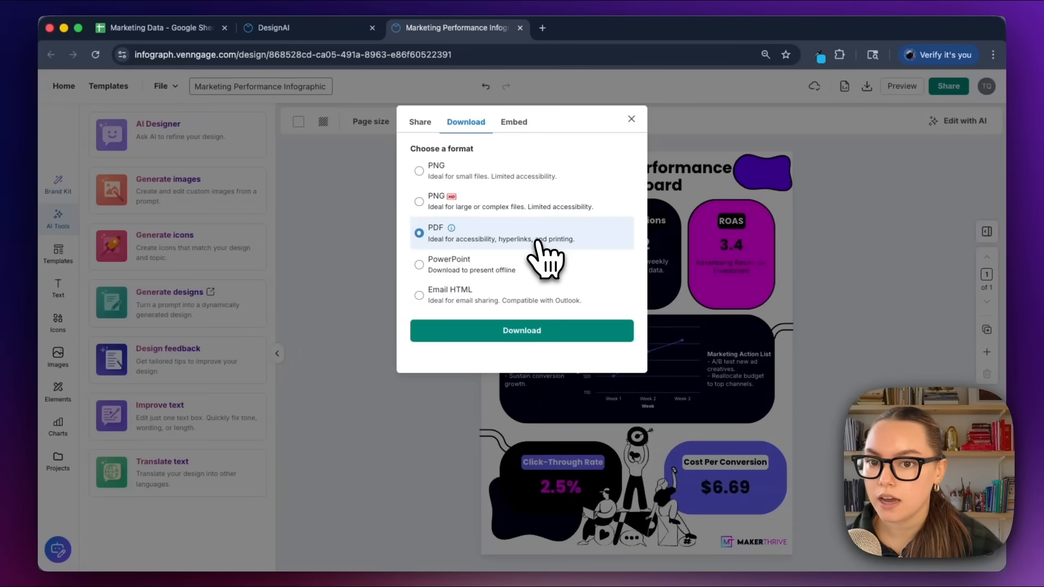
click(419, 202)
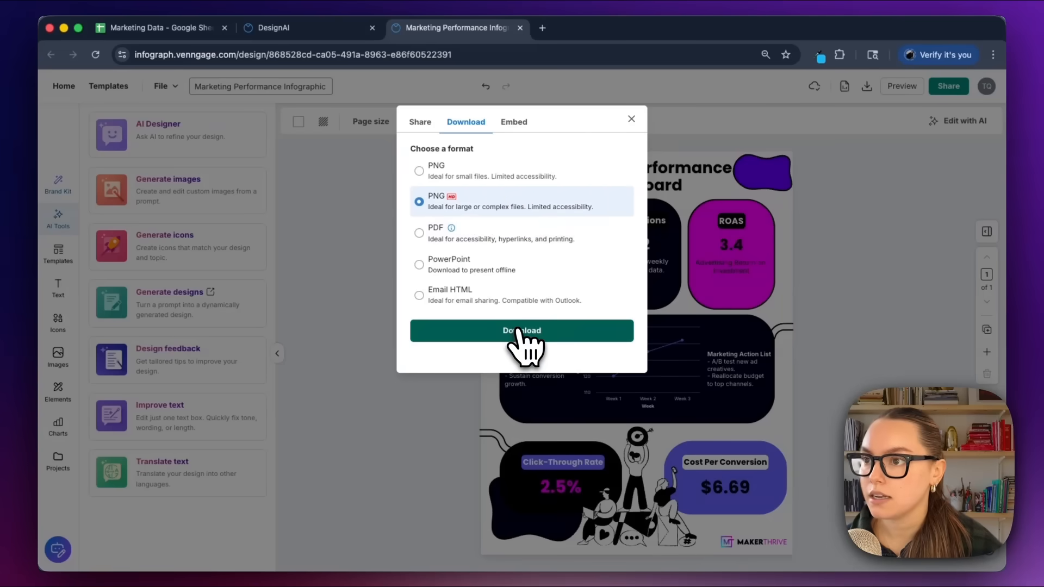
click(521, 330)
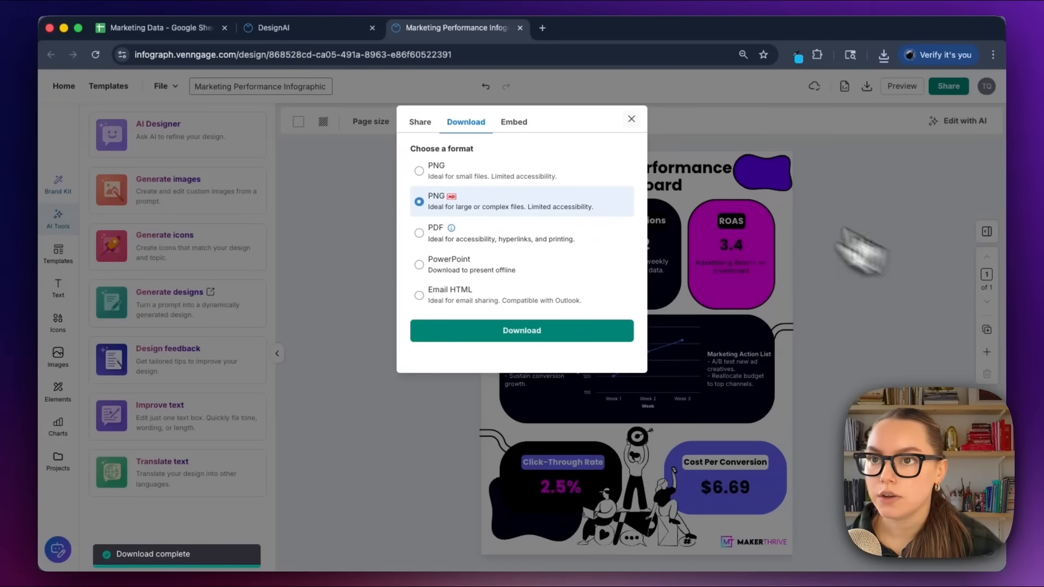
click(883, 54)
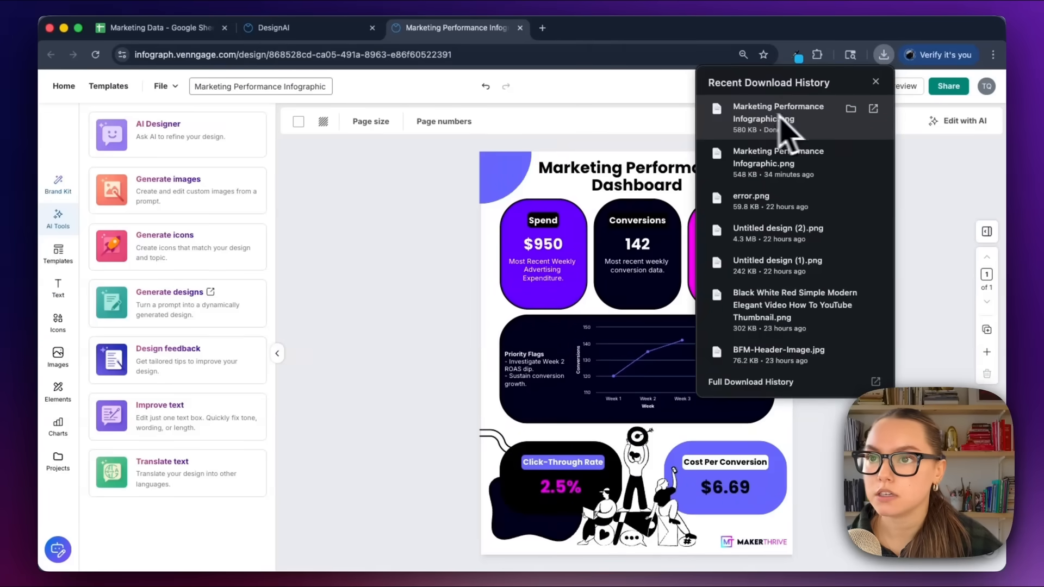
click(777, 113)
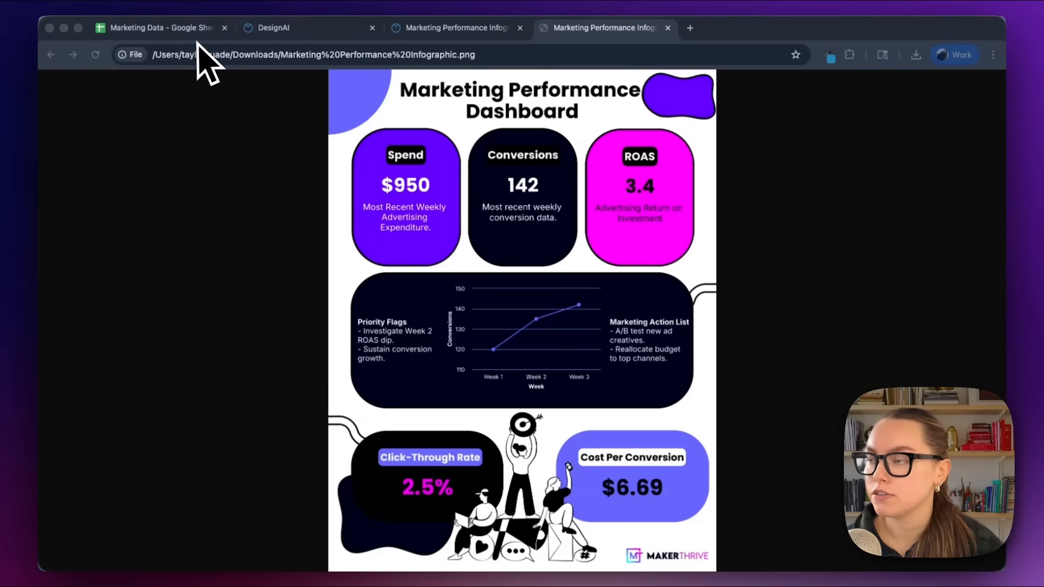
mouse_move(200, 63)
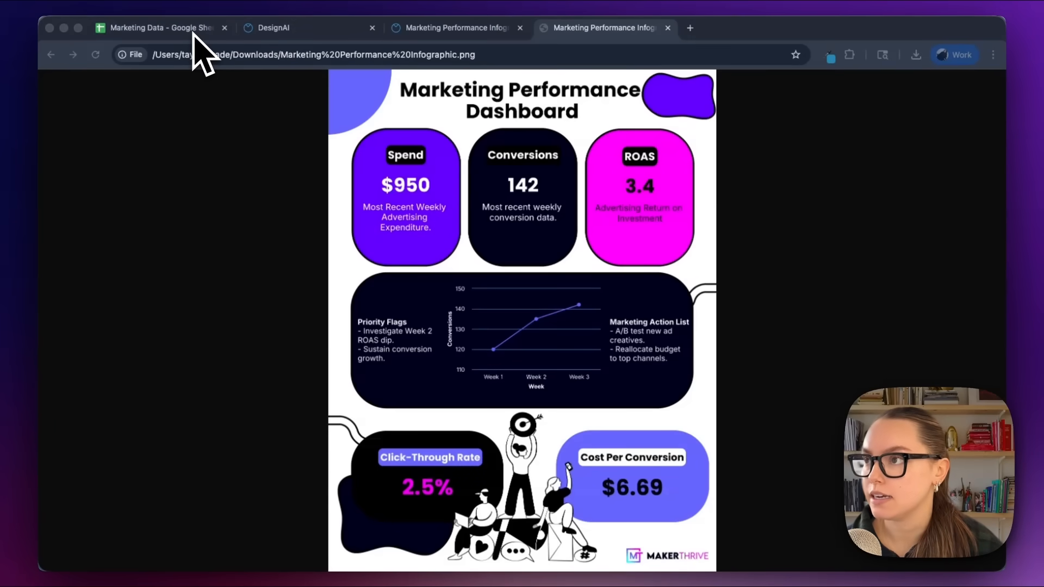
click(160, 27)
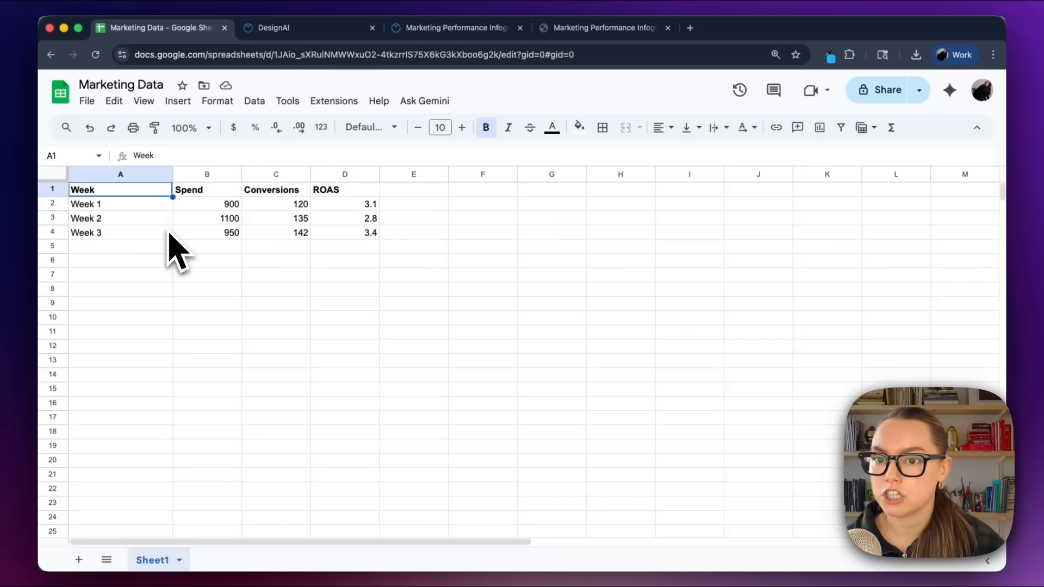
mouse_move(250, 223)
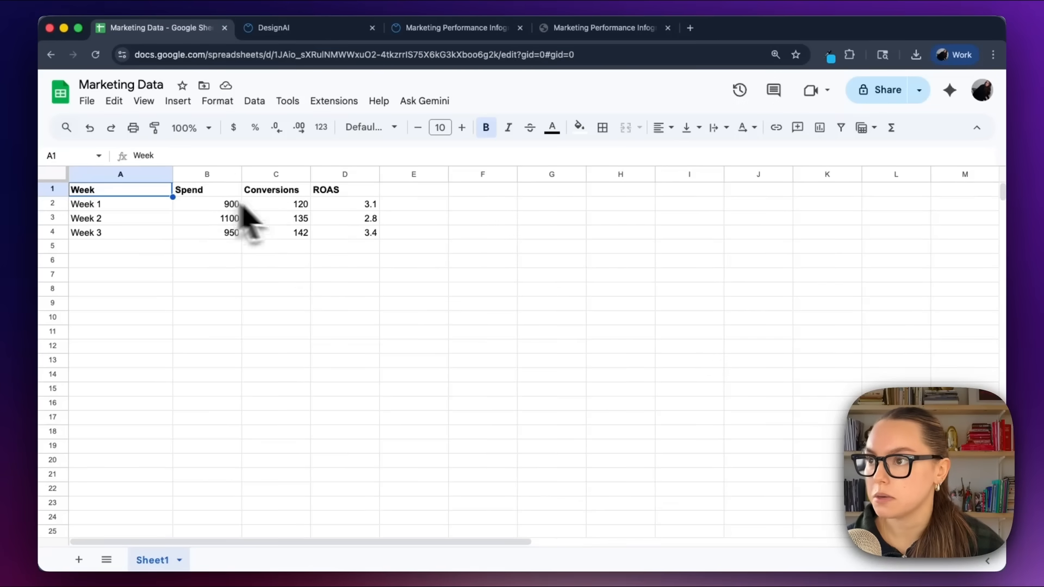
mouse_move(306, 233)
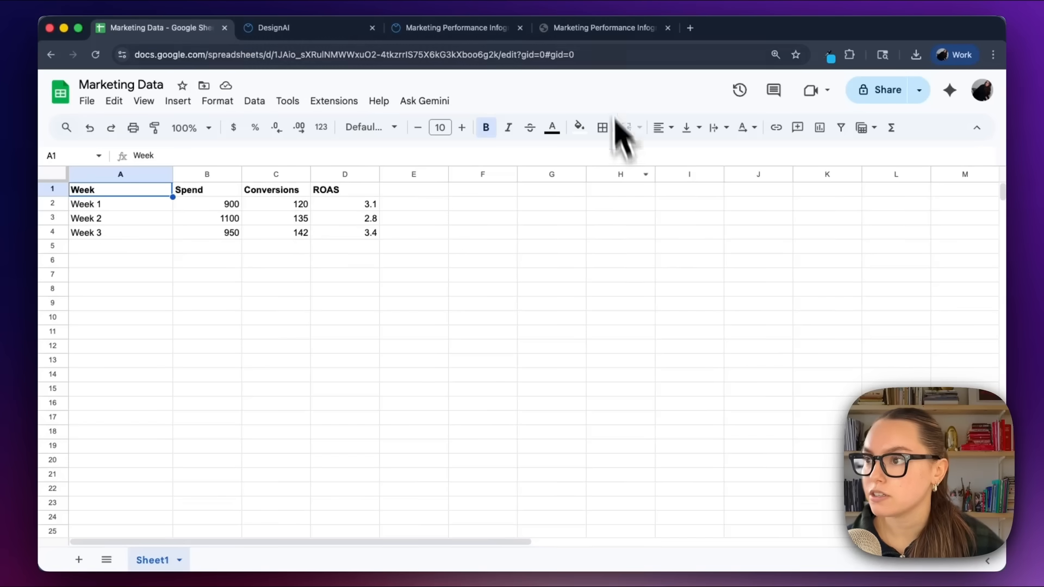
click(600, 28)
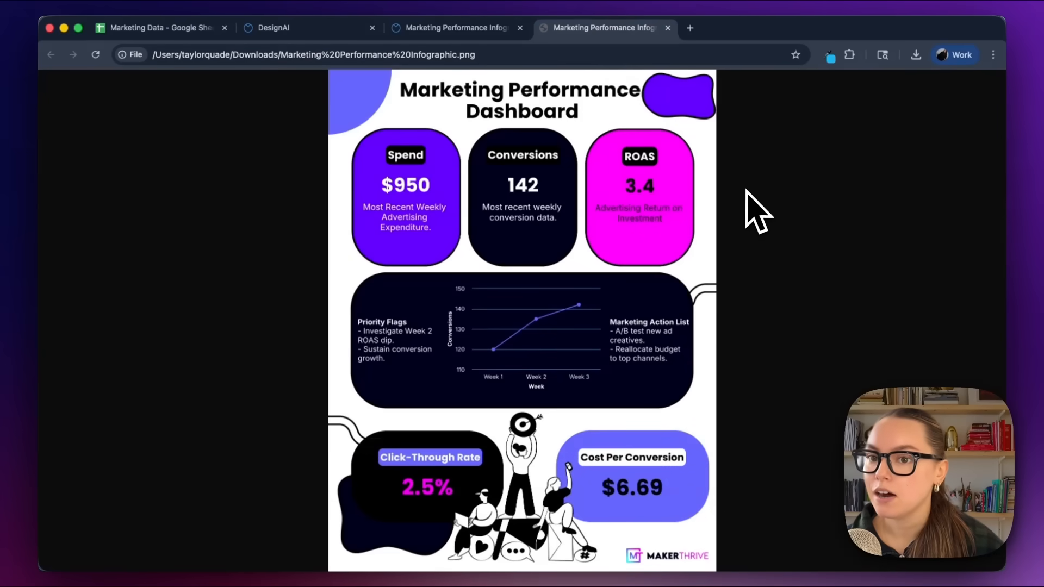